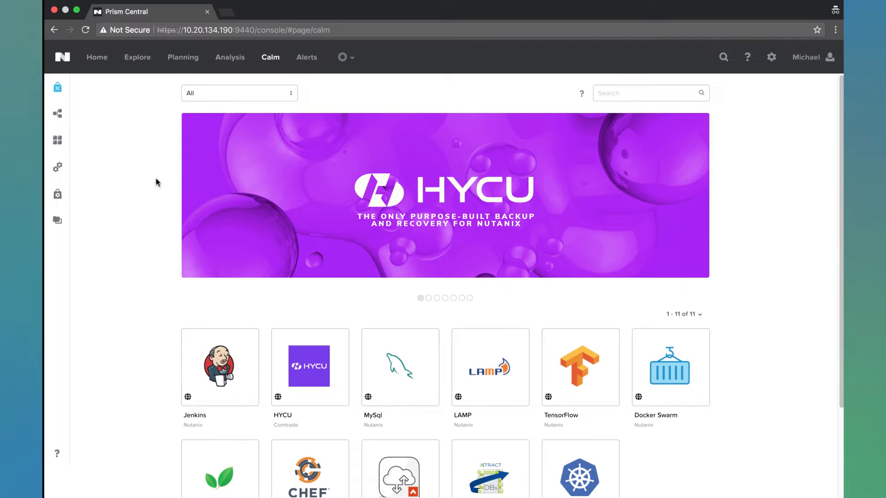
pyautogui.moveTo(130, 175)
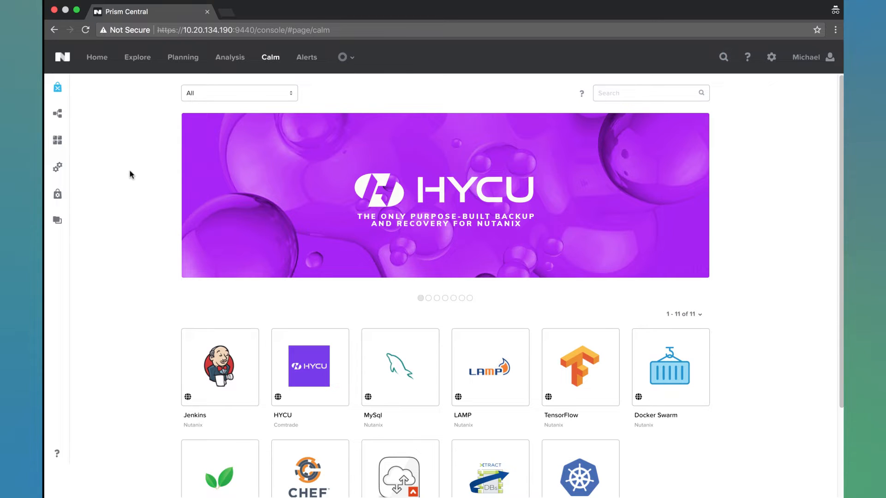
pyautogui.moveTo(57, 221)
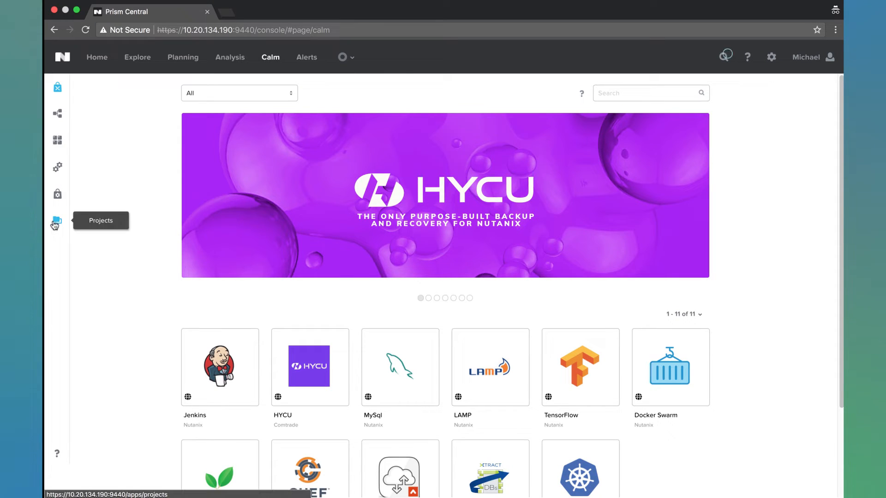
# Open the Projects page listing the default, example and Demo projects
pyautogui.click(55, 221)
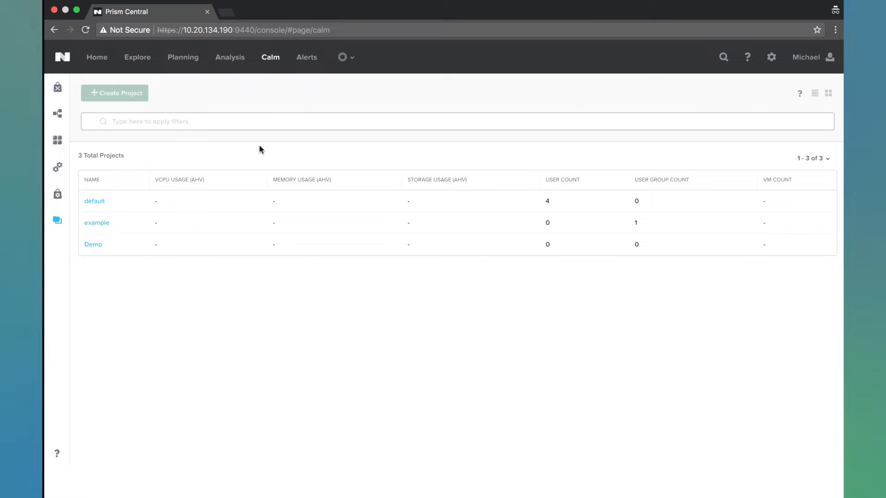
pyautogui.moveTo(127, 101)
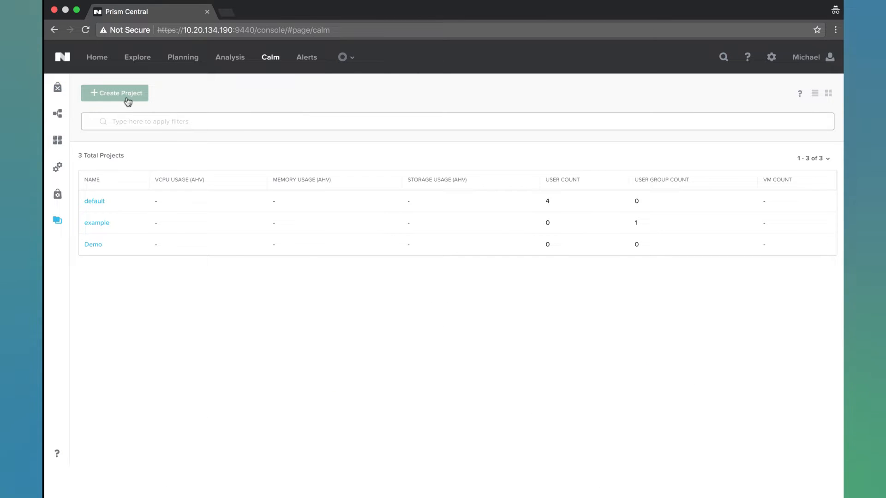
# Start a new project and name it dev
pyautogui.click(115, 92)
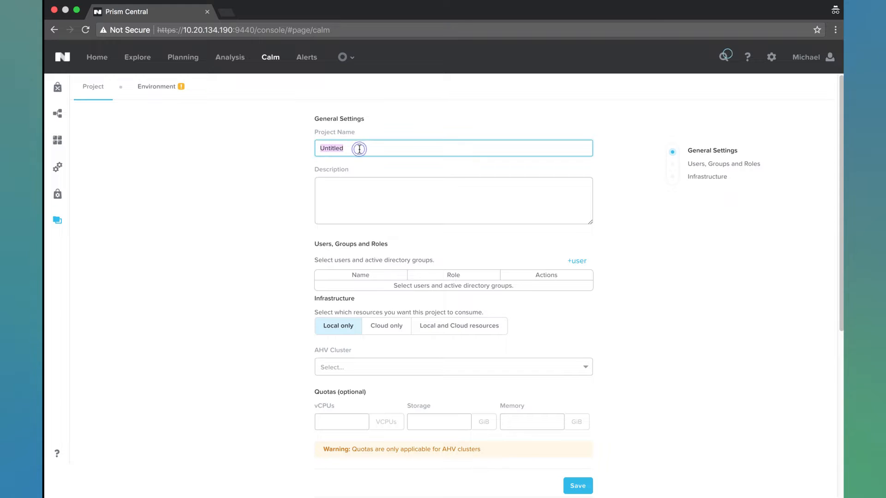
pyautogui.write('dev')
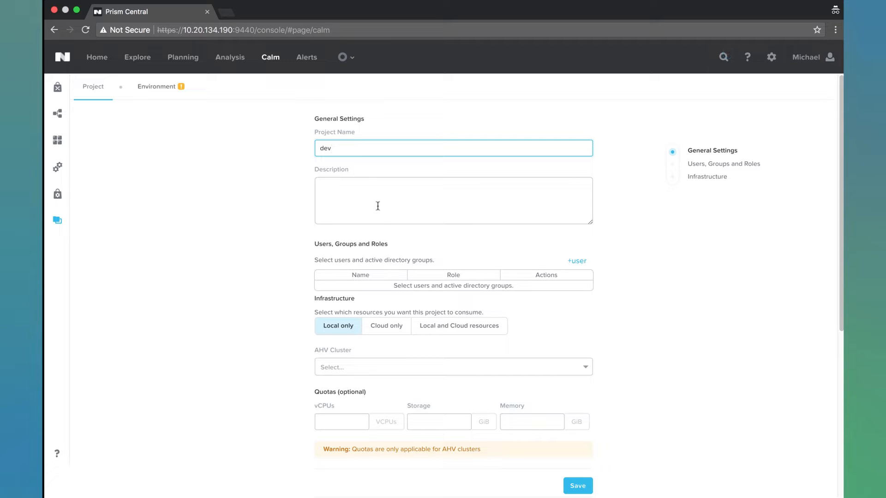
pyautogui.moveTo(488, 288)
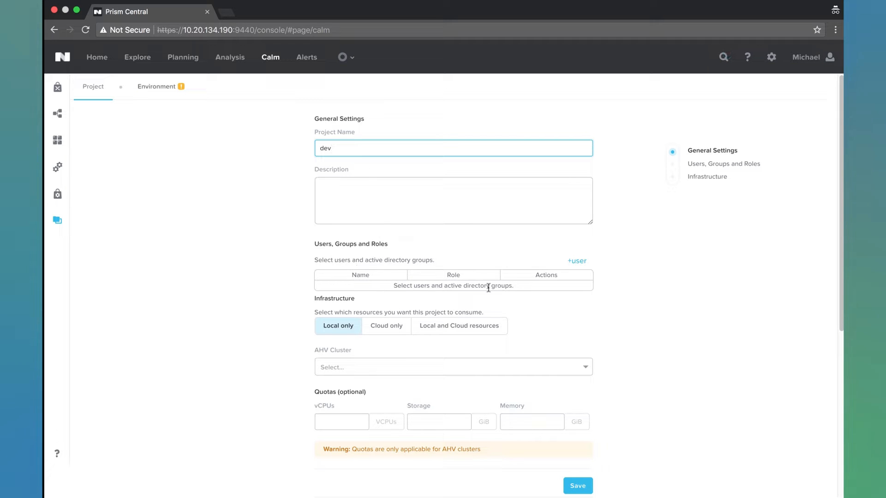
pyautogui.click(576, 260)
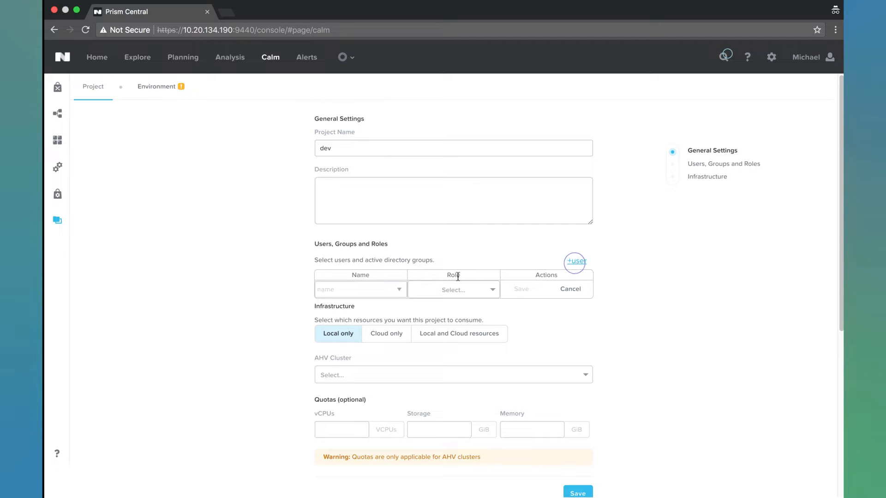
pyautogui.write('haigh')
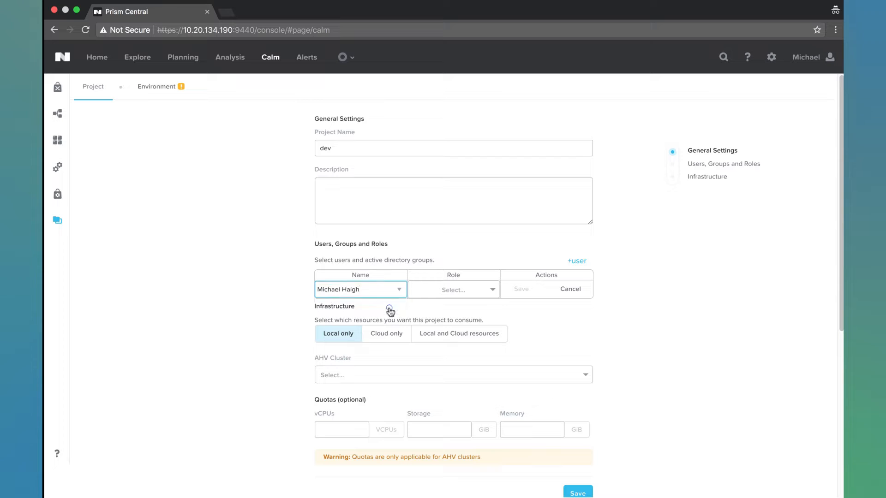
pyautogui.click(491, 290)
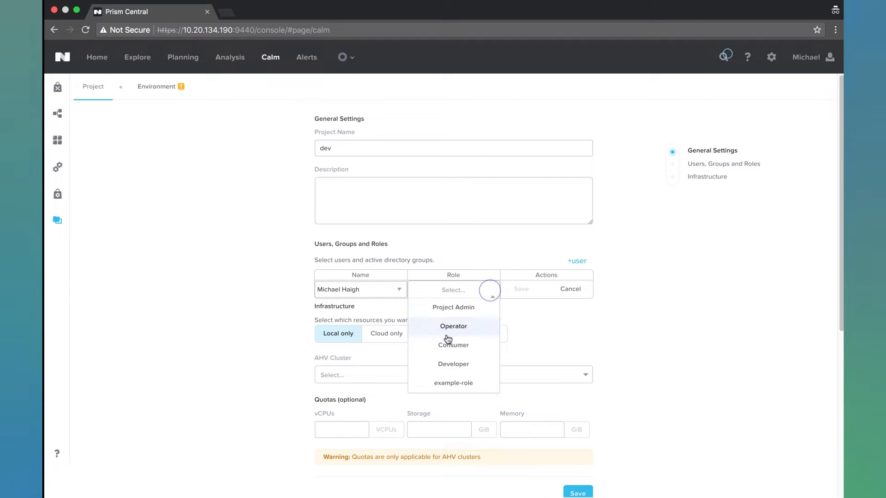
pyautogui.moveTo(453, 345)
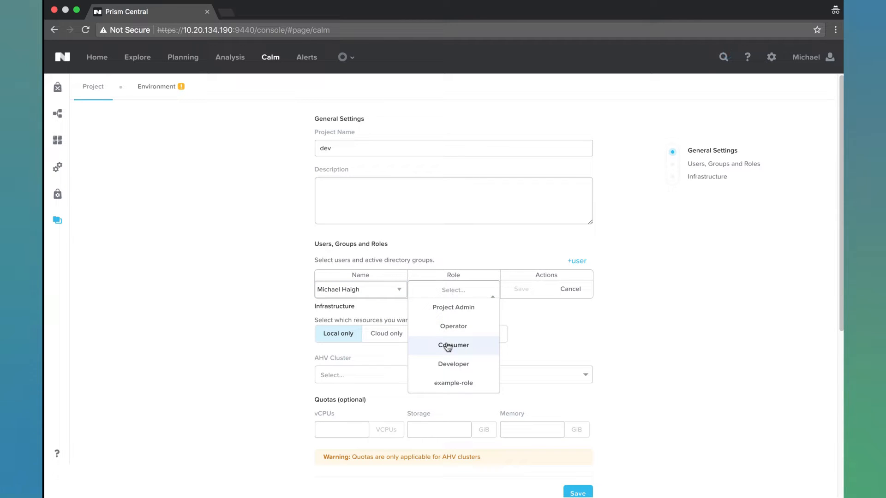
pyautogui.moveTo(440, 348)
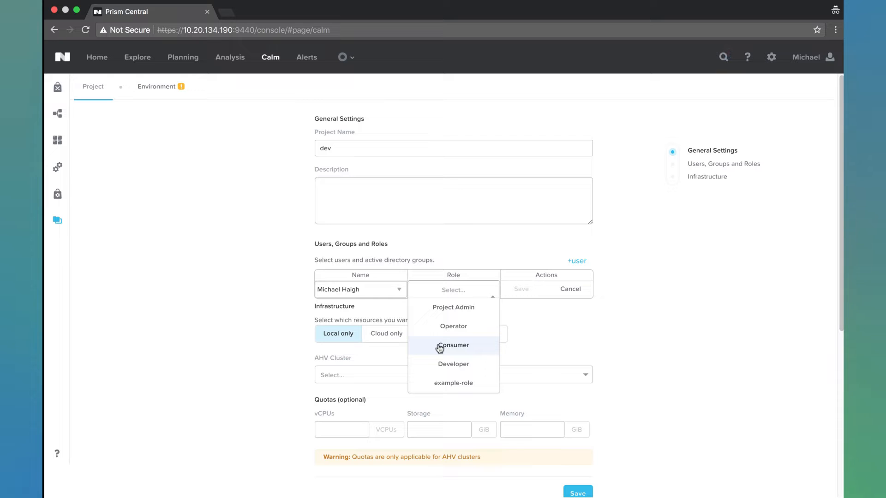
pyautogui.click(452, 345)
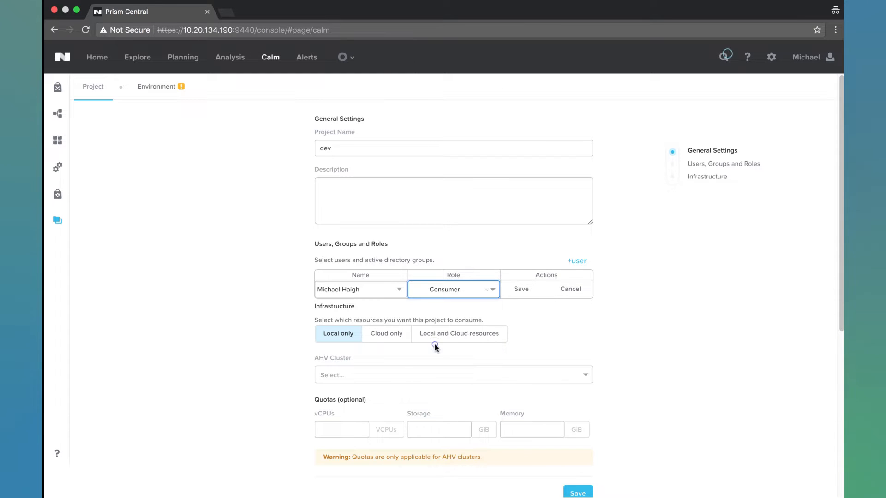
pyautogui.click(521, 289)
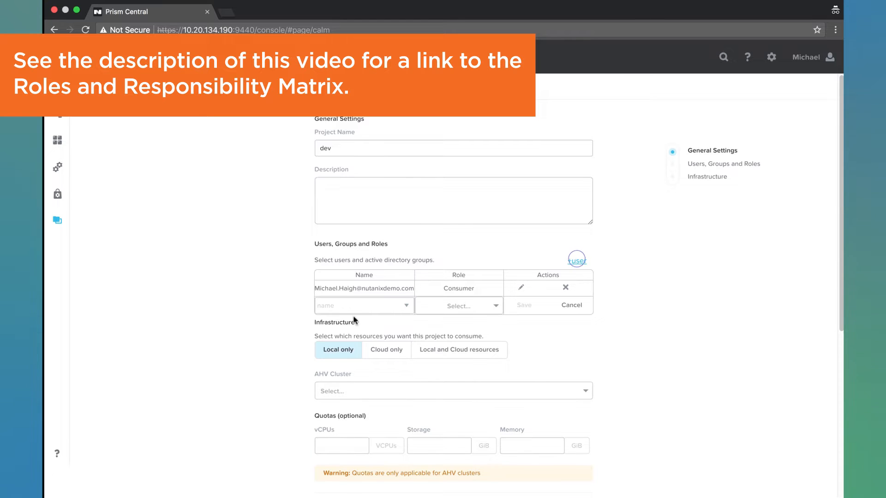
pyautogui.write('adm')
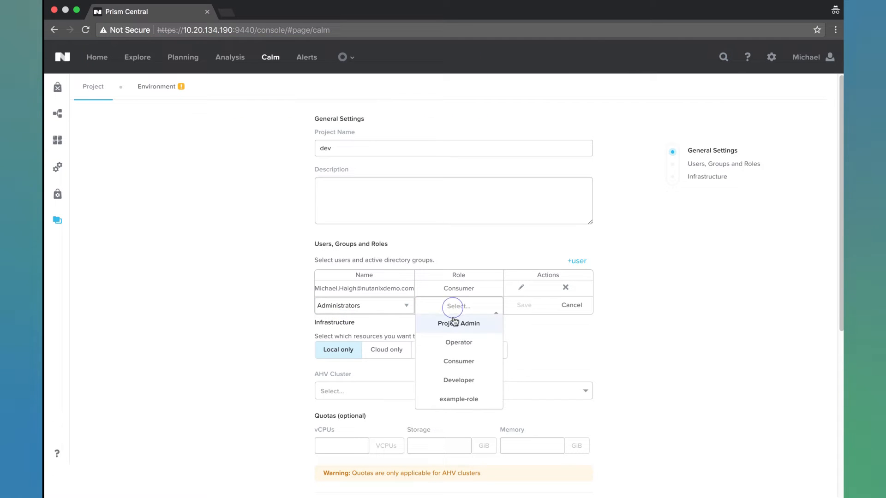
pyautogui.click(458, 323)
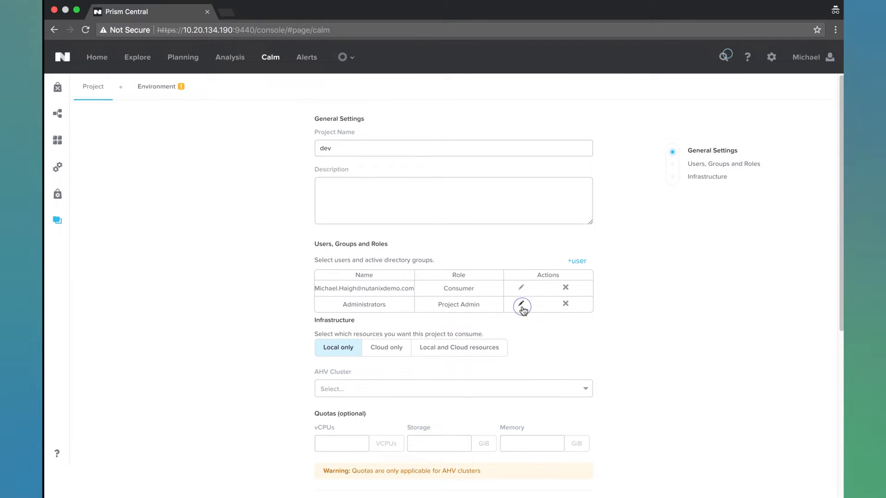
# Use local and cloud resources on cluster Daisy, with DemoVMs as default network
pyautogui.scroll(-3)
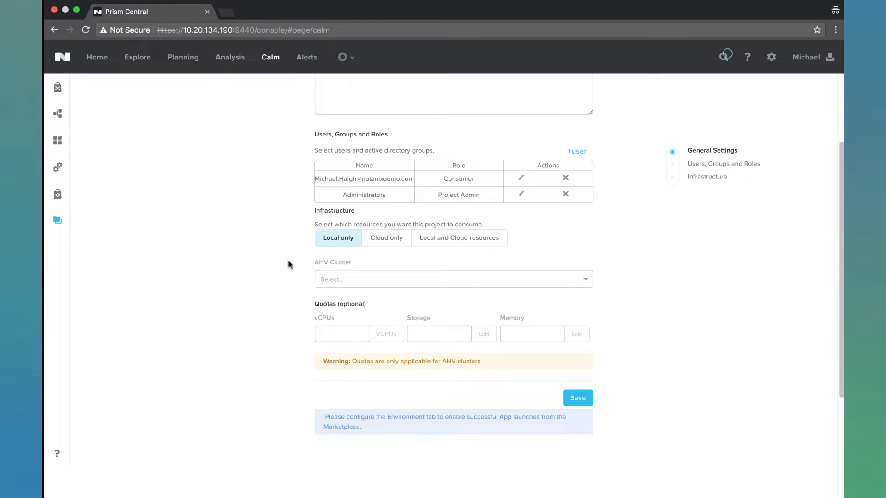
pyautogui.click(459, 237)
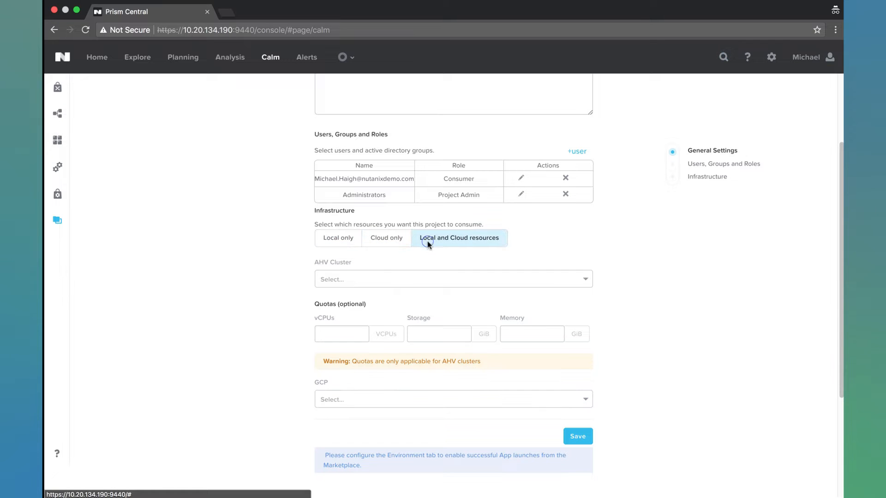
pyautogui.click(452, 279)
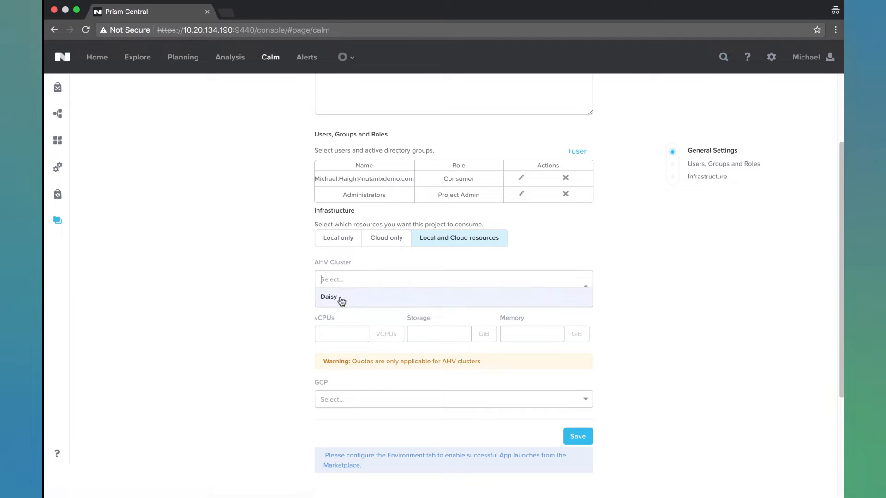
pyautogui.click(329, 297)
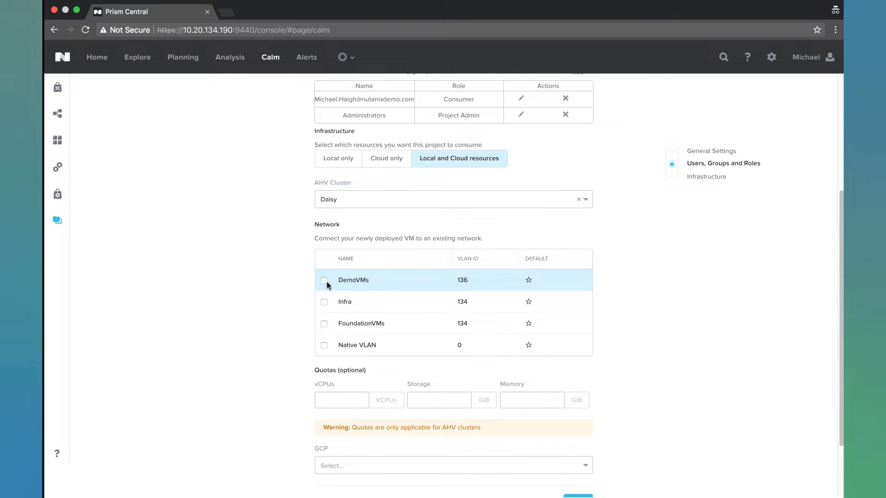
pyautogui.click(323, 280)
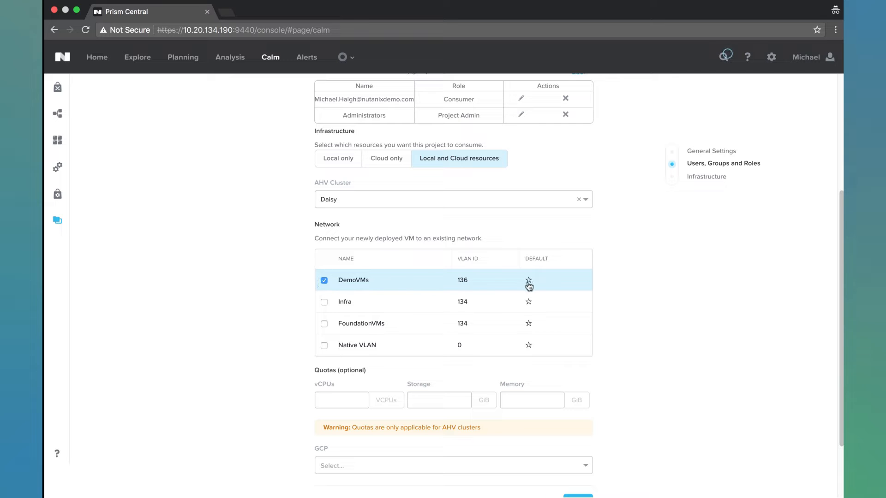
pyautogui.click(528, 279)
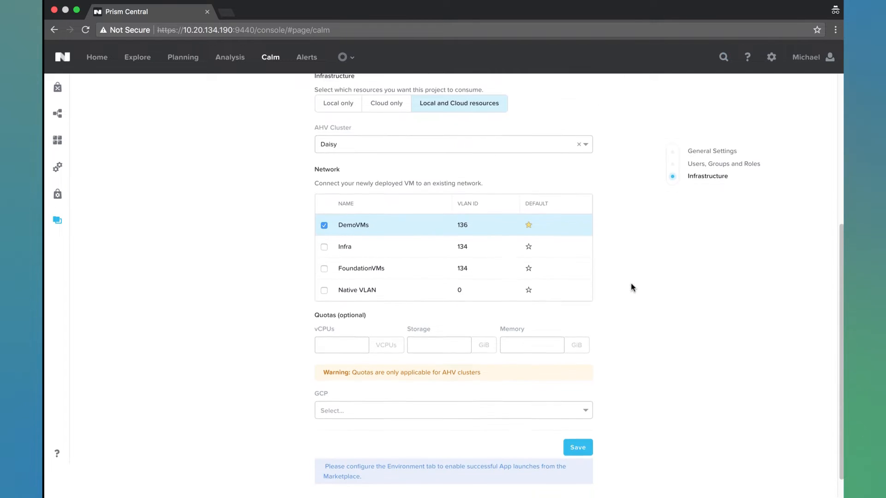
# Select the Haigh_GCP account as the project's GCP resource
pyautogui.scroll(-3)
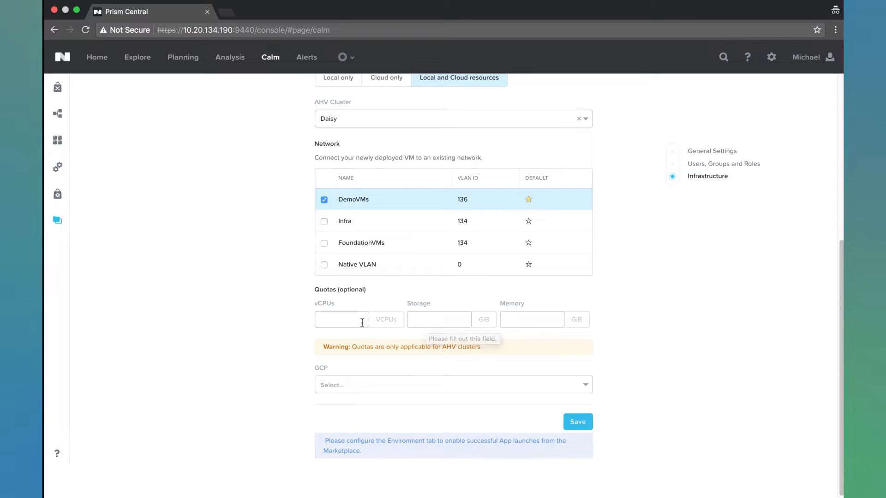
pyautogui.click(452, 385)
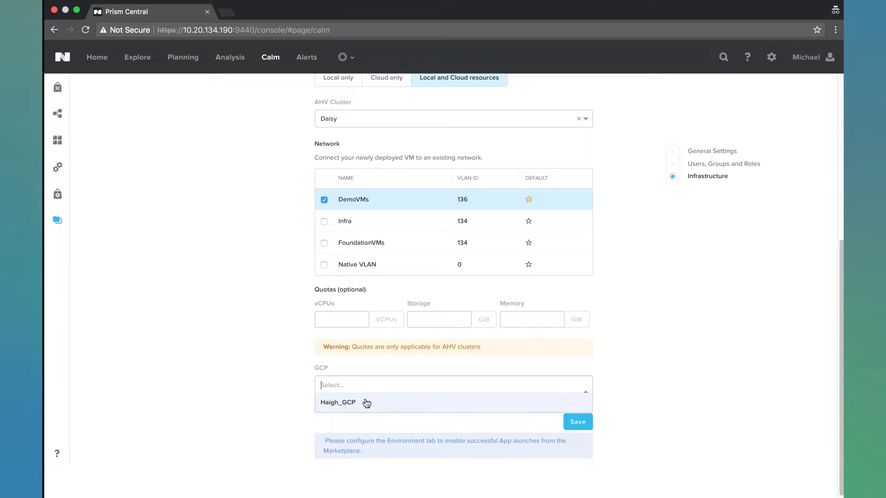
pyautogui.click(338, 402)
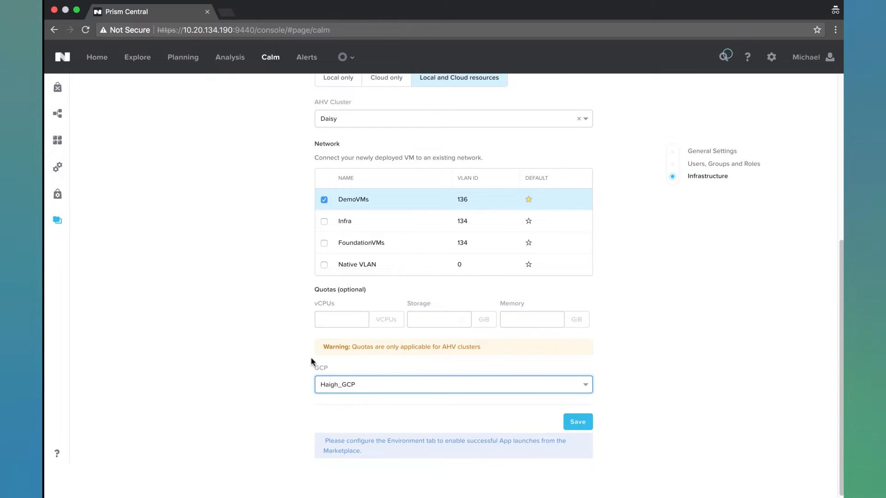
pyautogui.moveTo(509, 431)
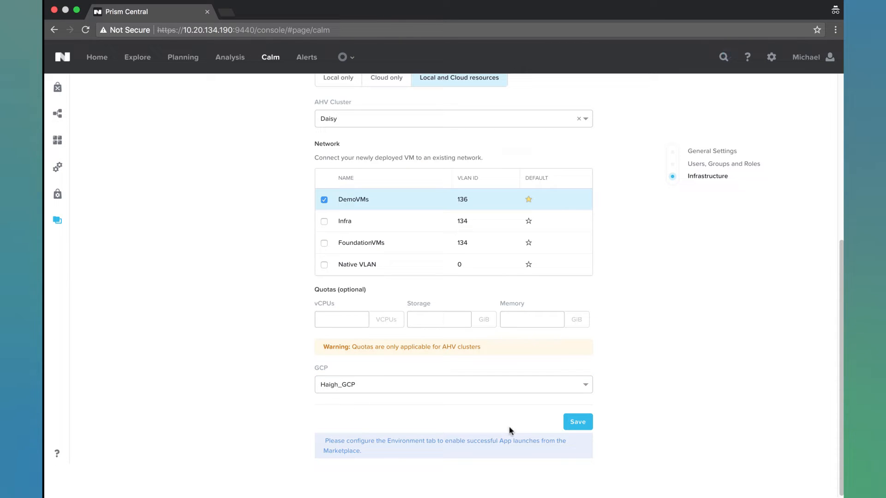
pyautogui.moveTo(425, 407)
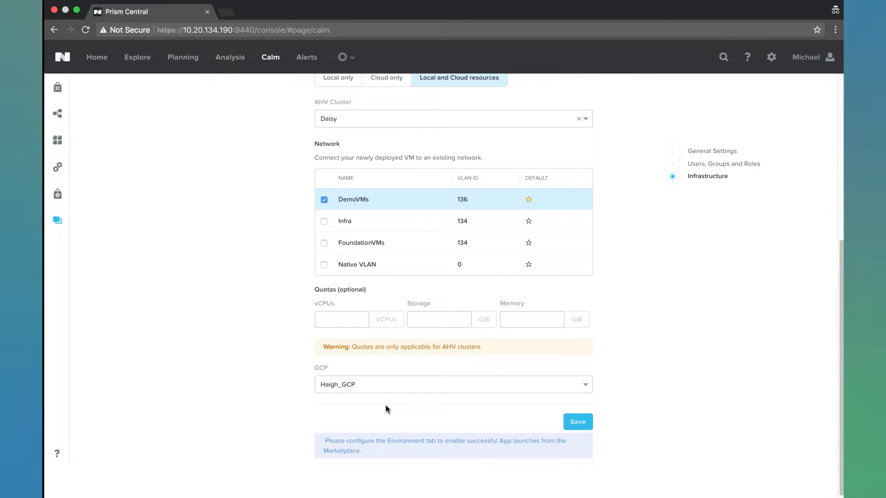
pyautogui.moveTo(587, 408)
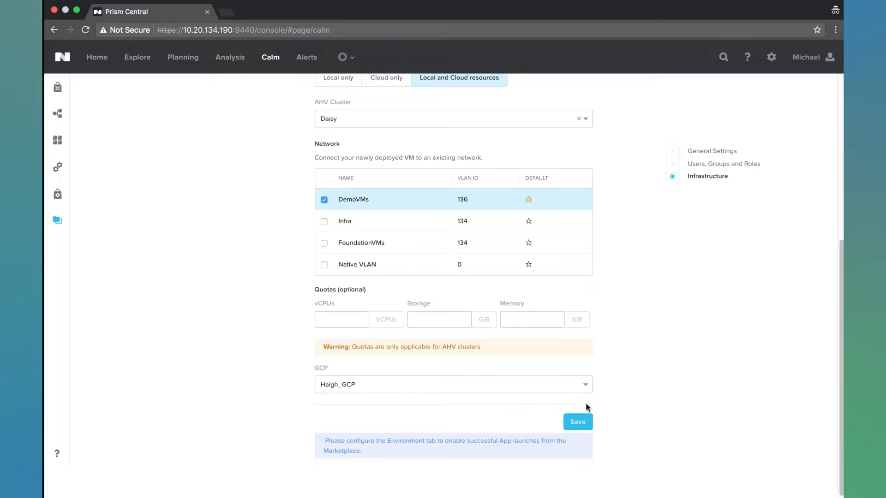
pyautogui.moveTo(421, 359)
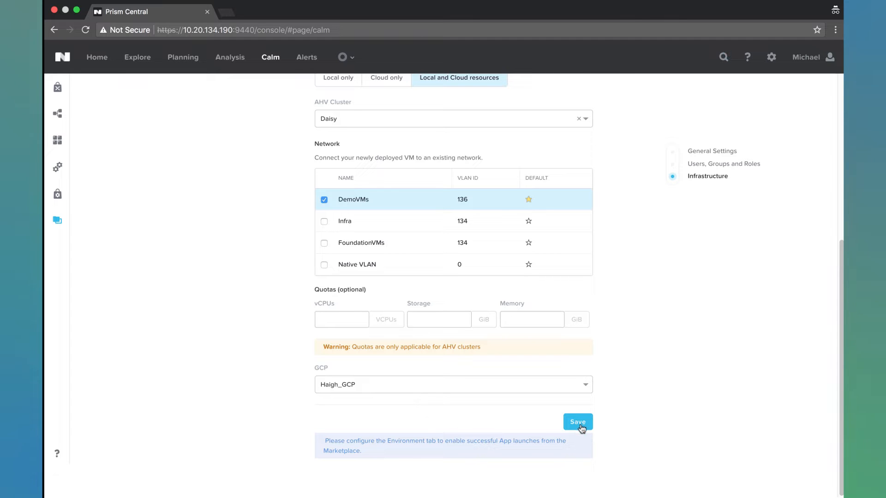
# Save the dev project's settings and return to the top of the page
pyautogui.click(577, 421)
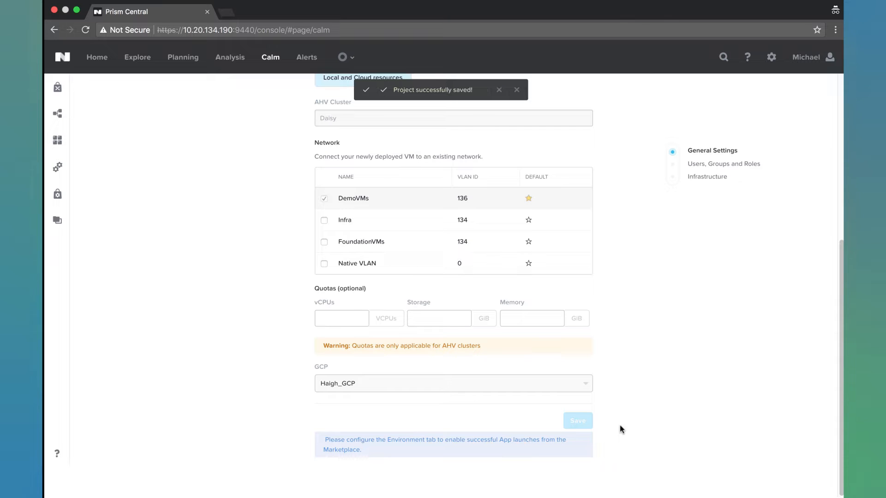
pyautogui.scroll(3)
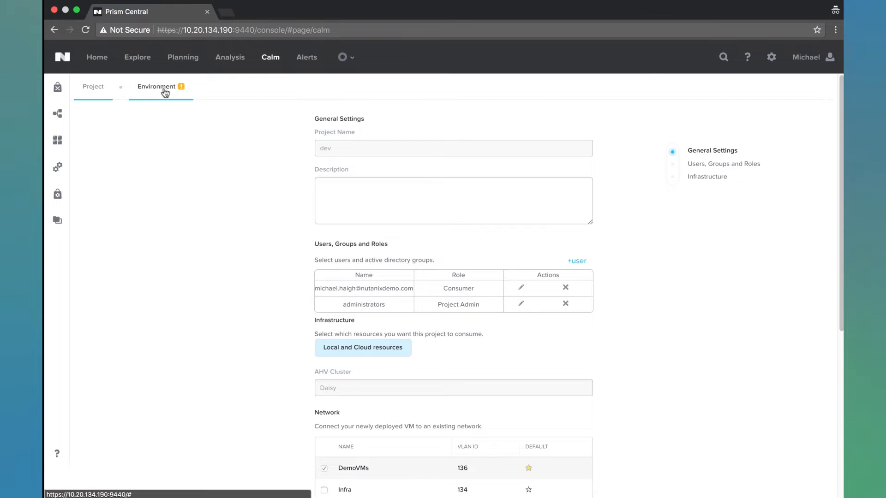
pyautogui.moveTo(181, 86)
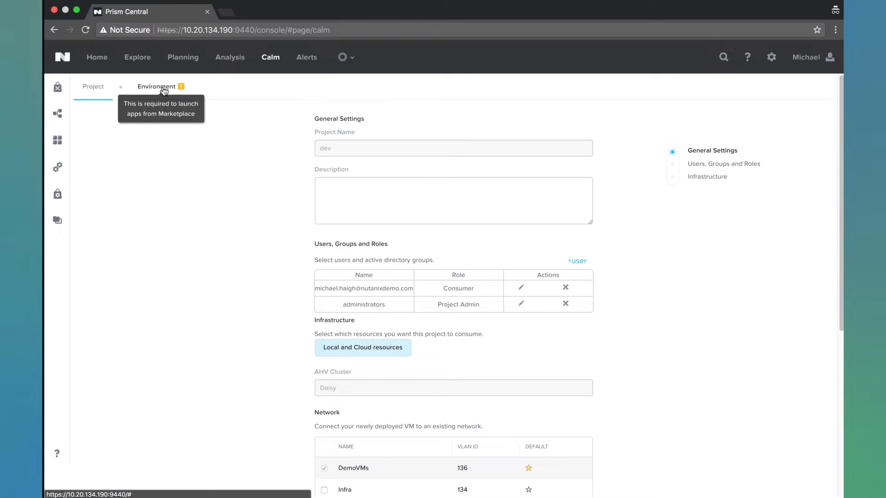
# Open the dev project's Environment tab with credentials and AHV VM fields
pyautogui.click(156, 86)
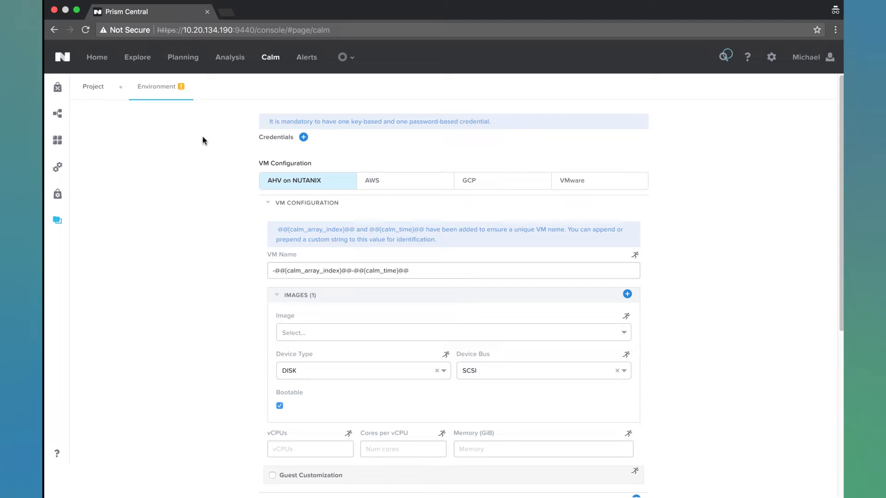
pyautogui.moveTo(239, 198)
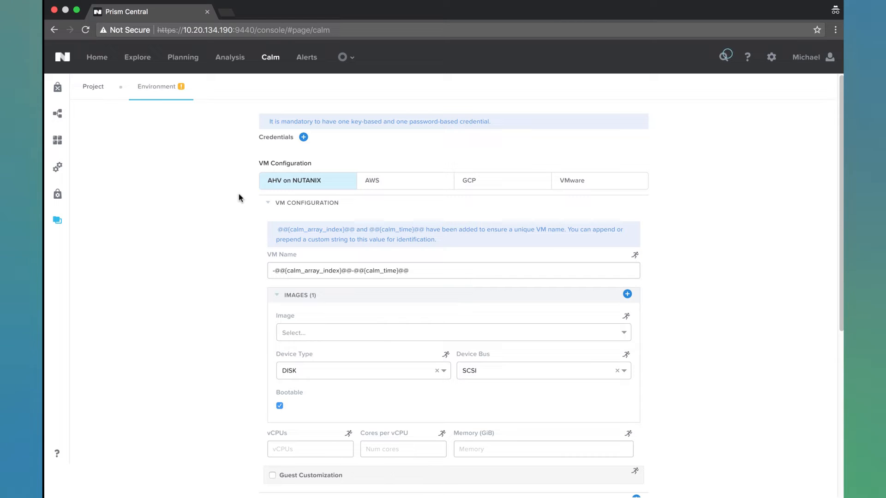
# Prepend @@{calm_application_name}@@- to the AHV VM name
pyautogui.click(273, 270)
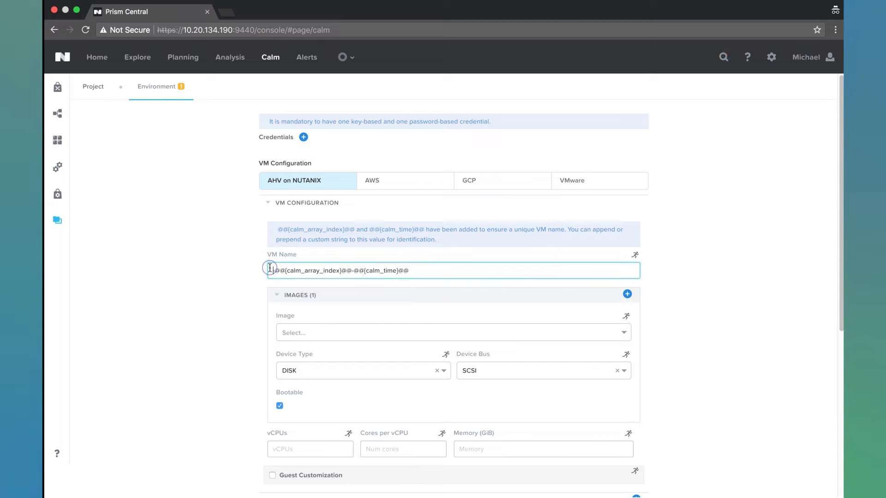
pyautogui.moveTo(237, 264)
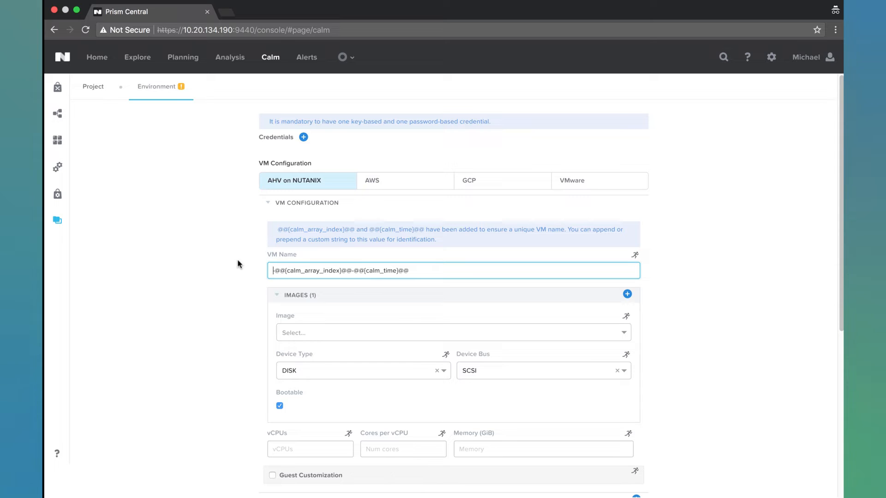
pyautogui.write('@@-')
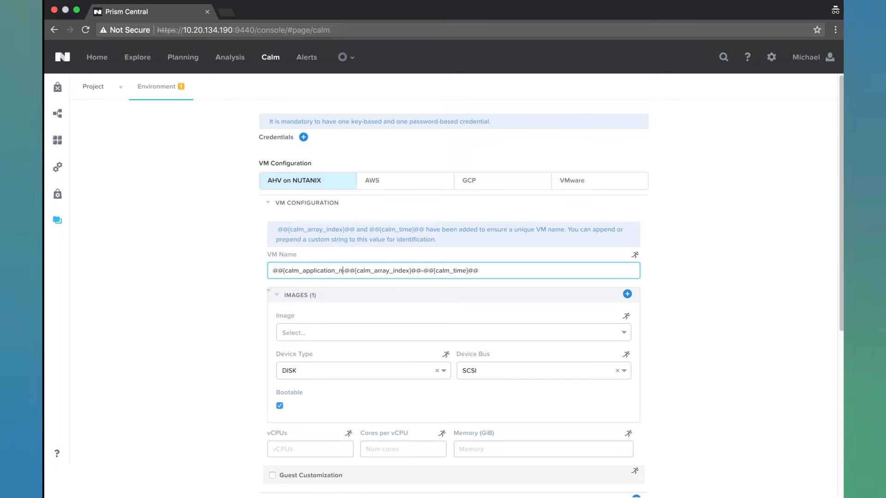
pyautogui.write('ame}-')
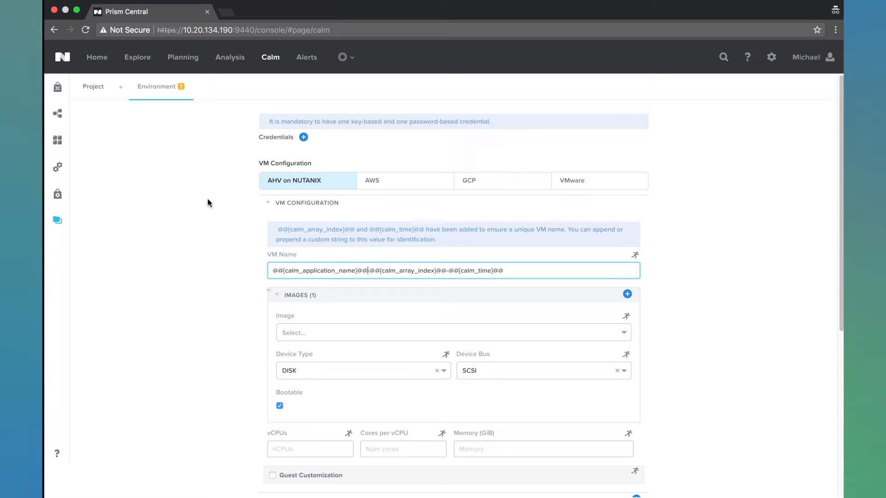
pyautogui.scroll(-3)
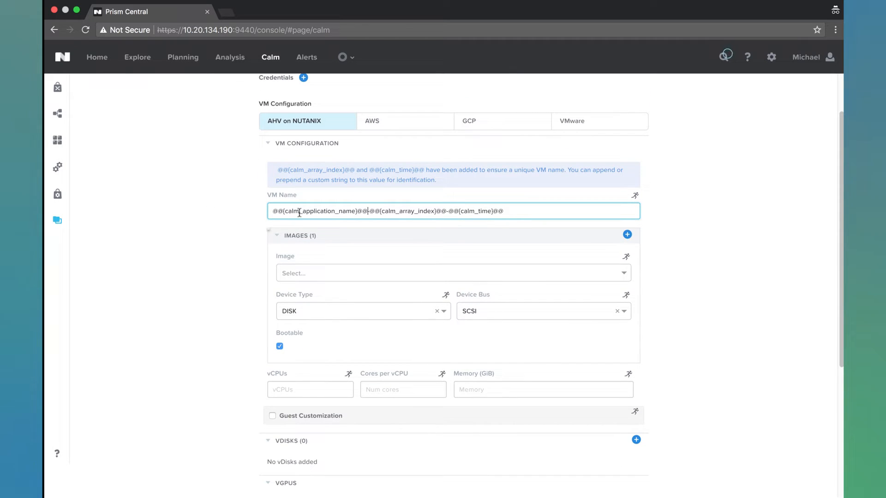
# Give the AHV VM image Centos7-Base.qcow2, 2 vCPUs, 1 core per vCPU, 4 GiB memory
pyautogui.click(453, 272)
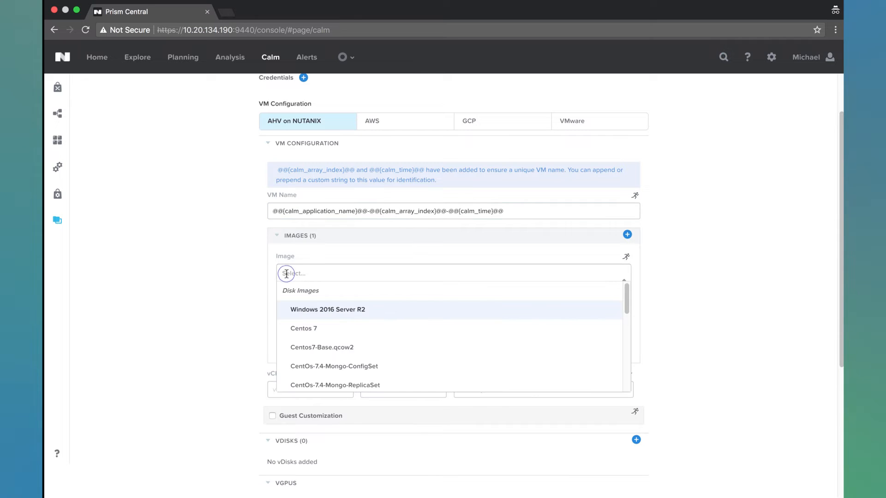
pyautogui.moveTo(294, 299)
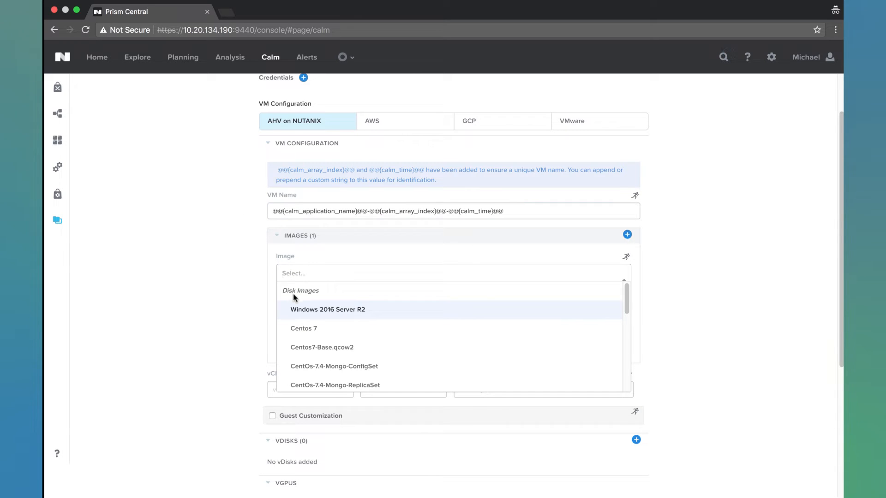
pyautogui.click(321, 347)
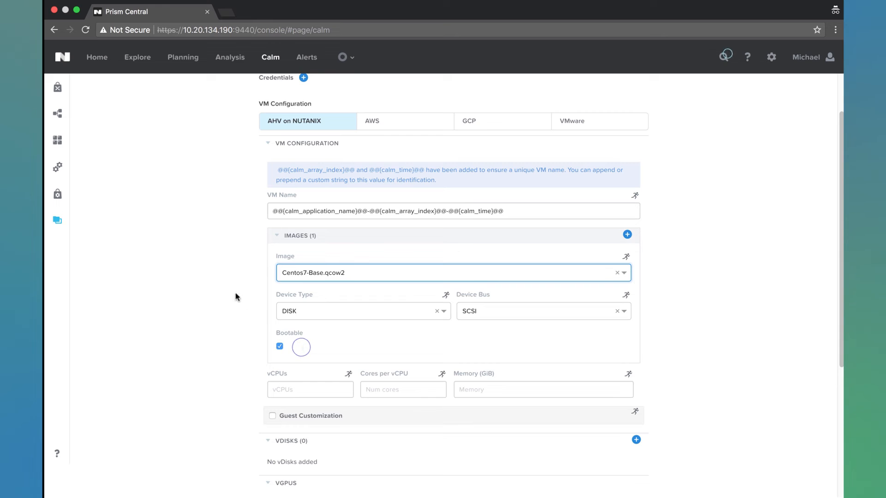
pyautogui.scroll(-3)
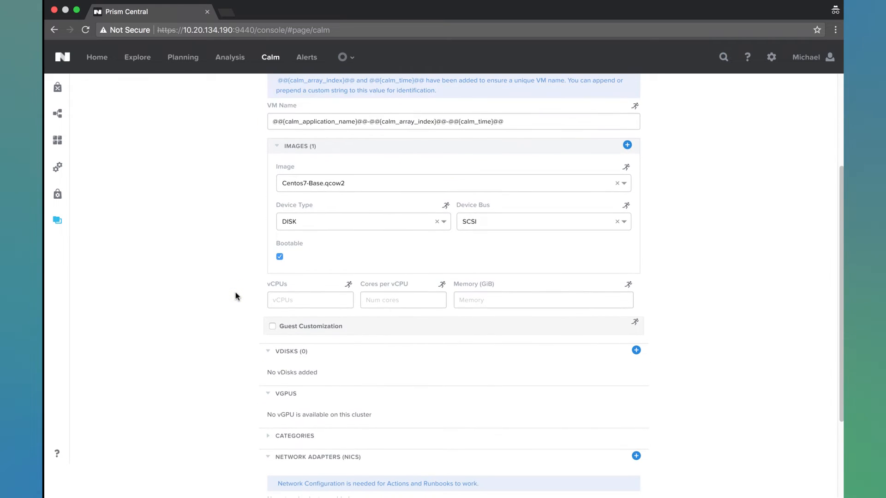
pyautogui.scroll(-3)
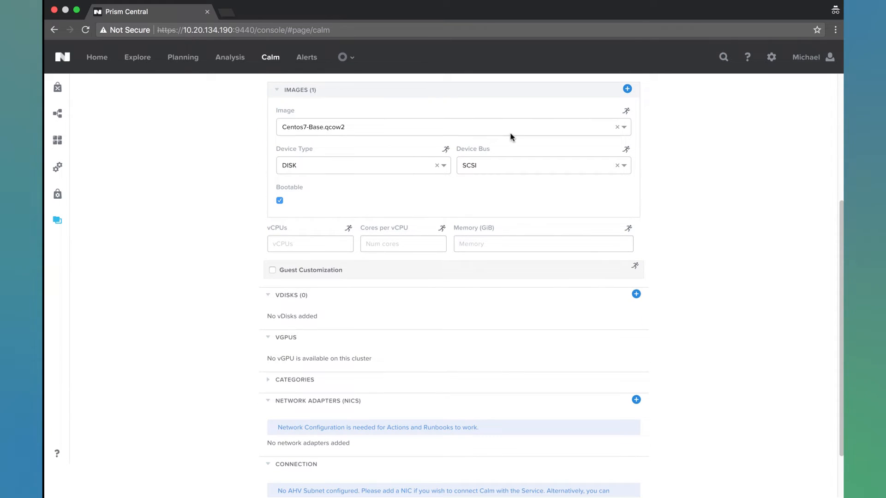
pyautogui.moveTo(348, 229)
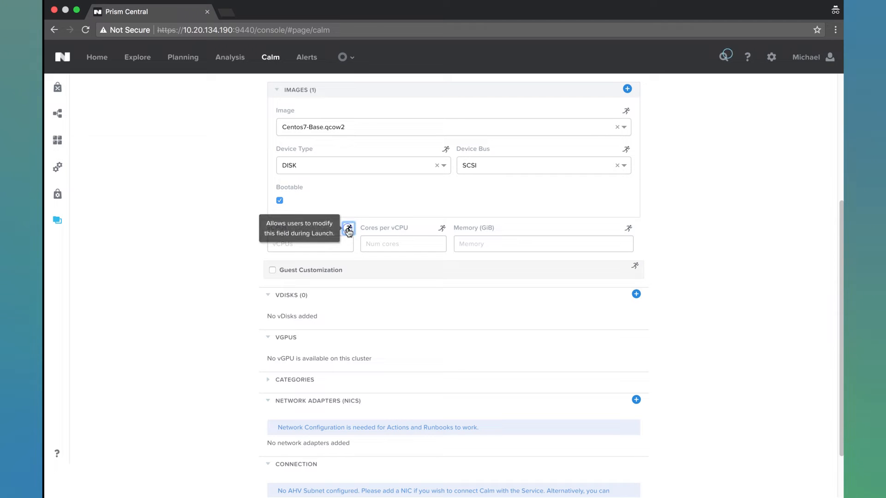
pyautogui.click(309, 244)
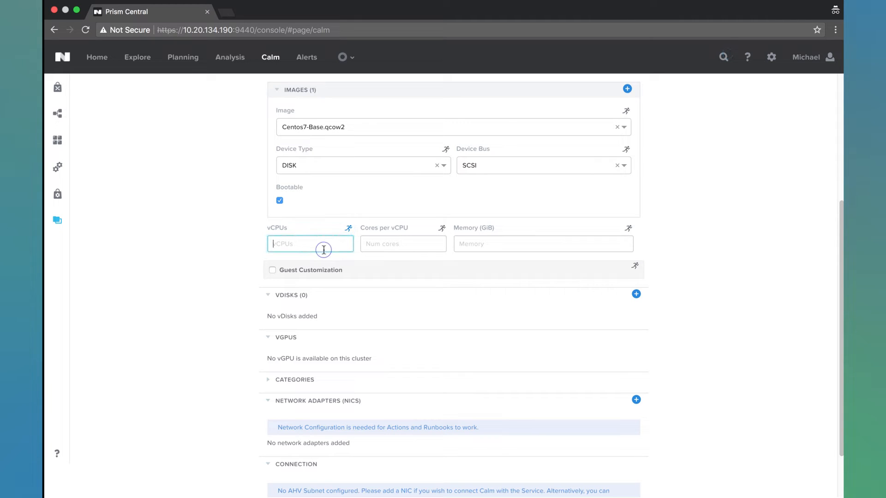
pyautogui.write('2')
pyautogui.click(403, 244)
pyautogui.write('1')
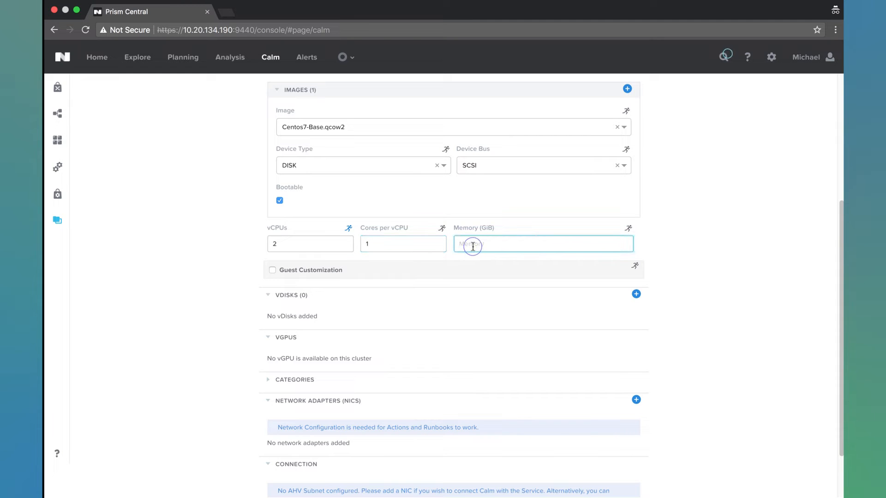
pyautogui.write('4')
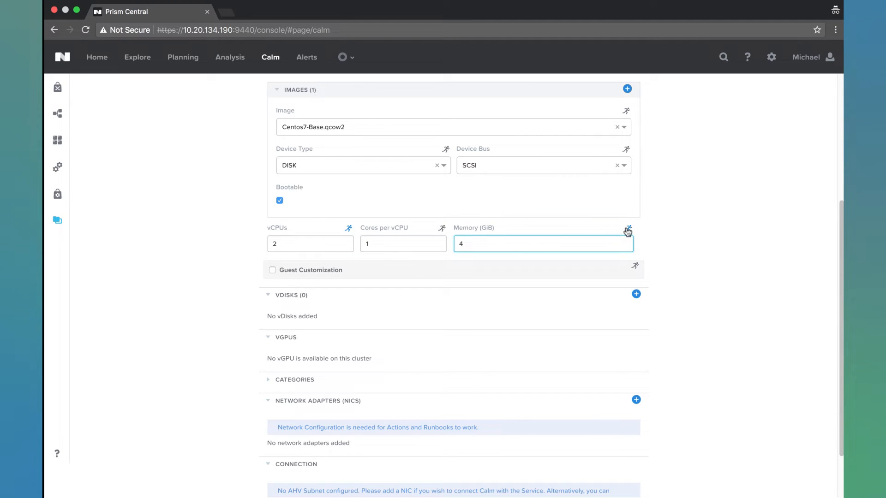
pyautogui.moveTo(654, 233)
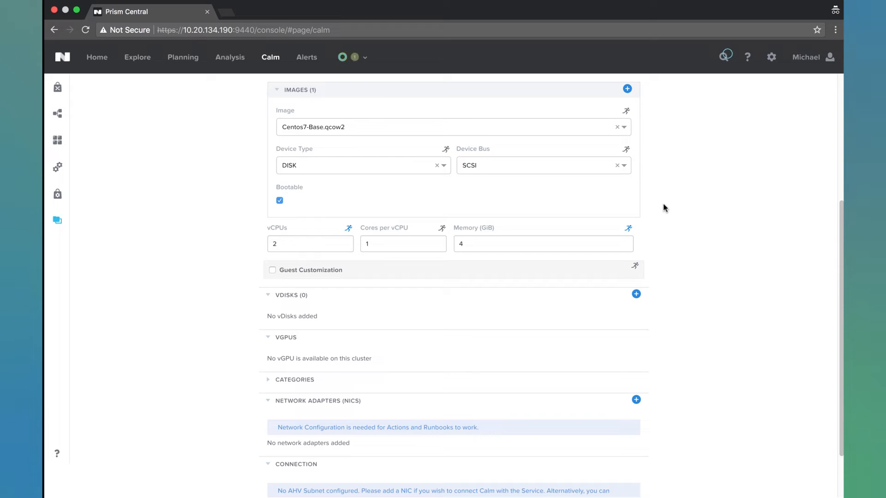
pyautogui.scroll(-3)
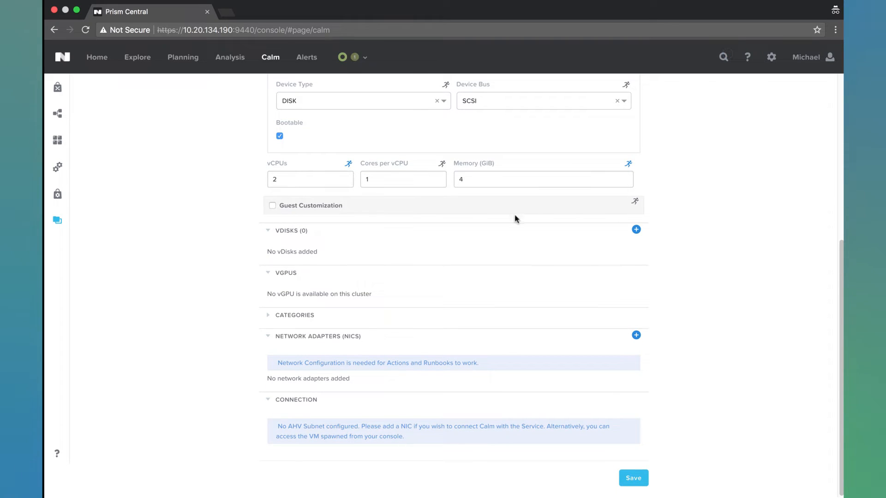
pyautogui.moveTo(488, 264)
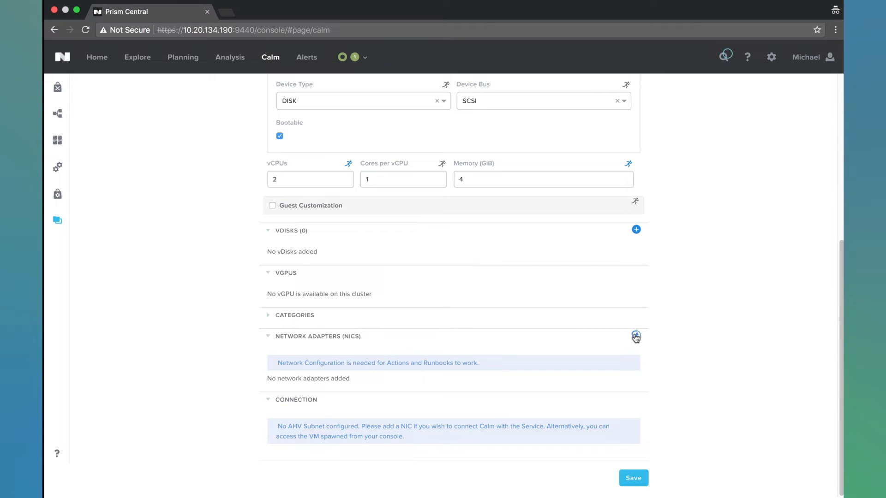
# Add NIC 1 to the AHV VM on the DemoVMs network
pyautogui.click(636, 337)
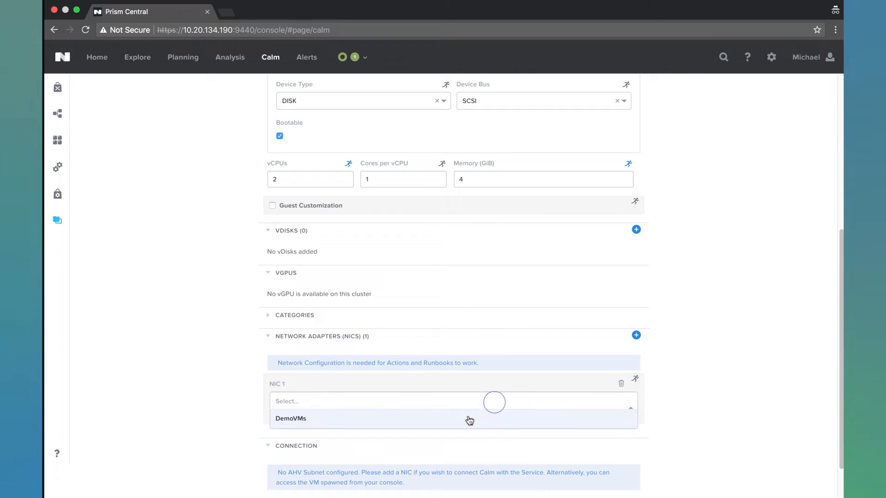
pyautogui.click(291, 418)
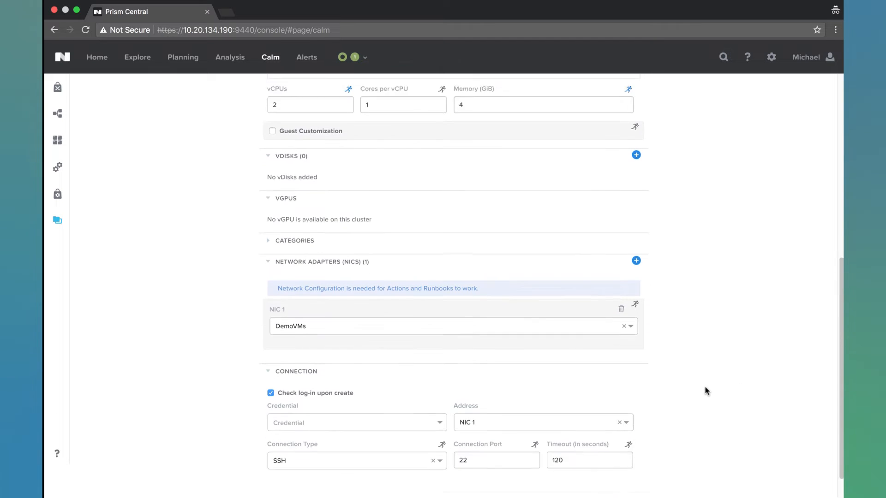
pyautogui.scroll(-3)
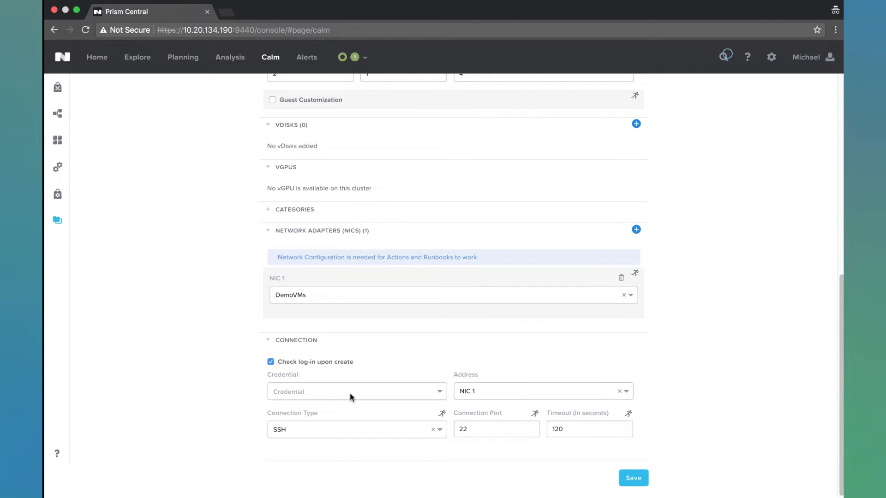
# Add a 'root' password credential with username root, then save the environment
pyautogui.click(355, 390)
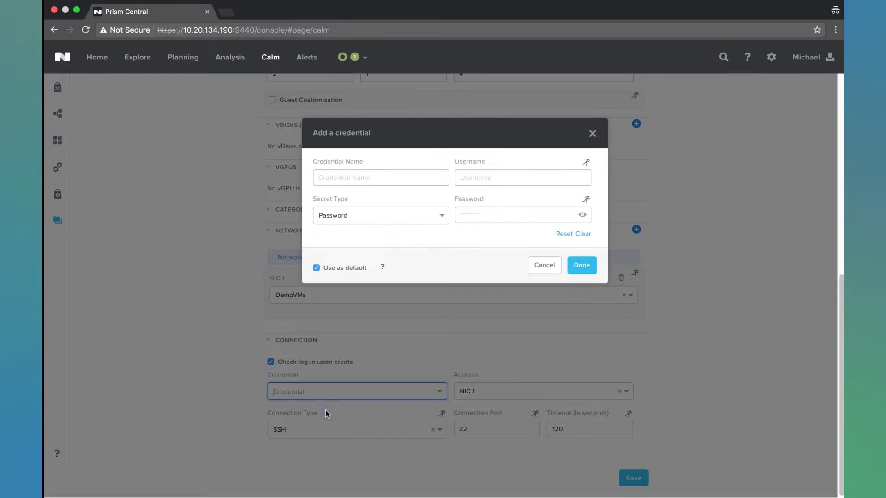
pyautogui.click(381, 177)
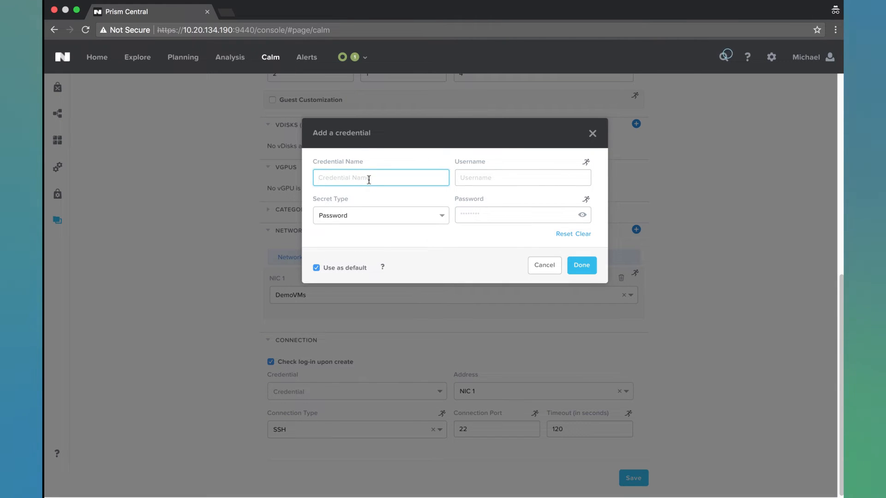
pyautogui.write('root')
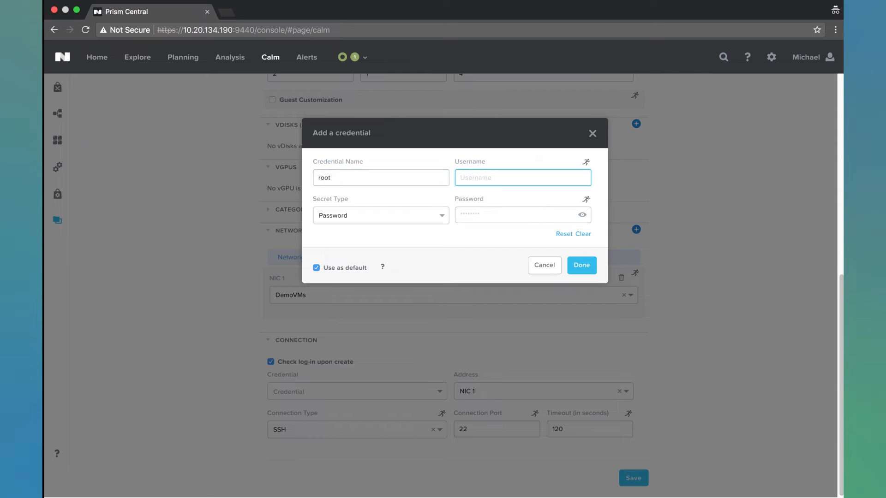
pyautogui.write('root')
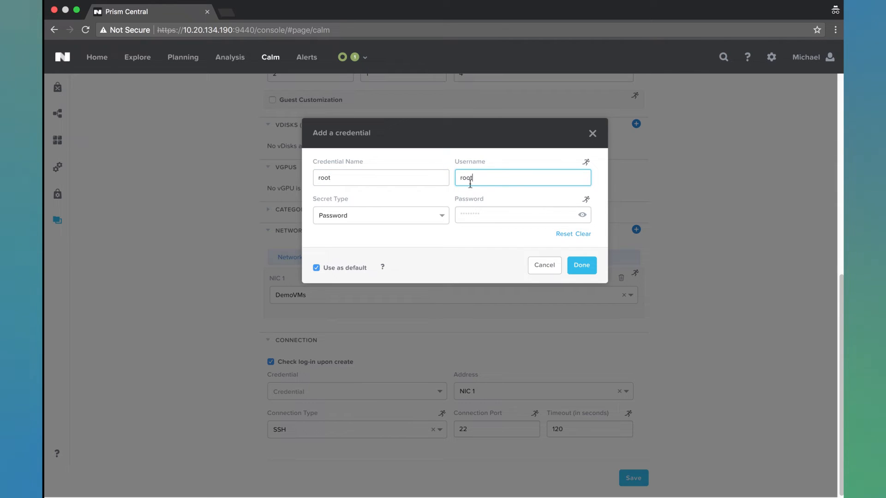
pyautogui.moveTo(474, 214)
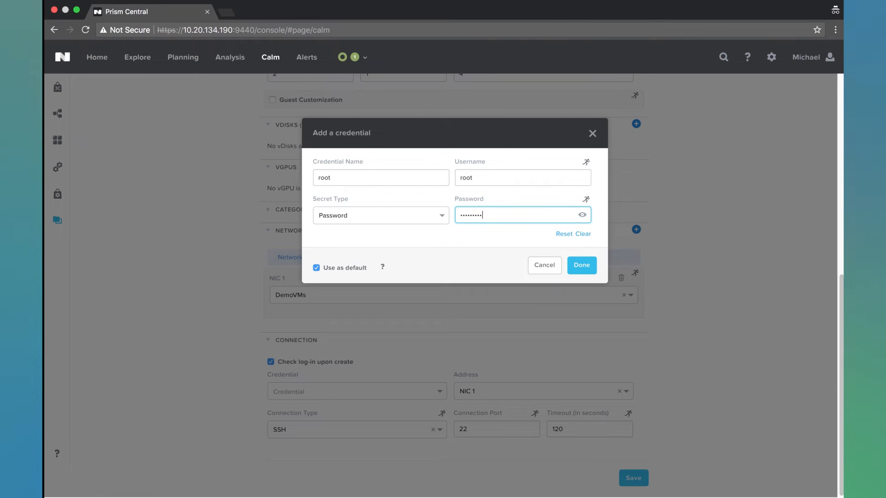
pyautogui.click(581, 265)
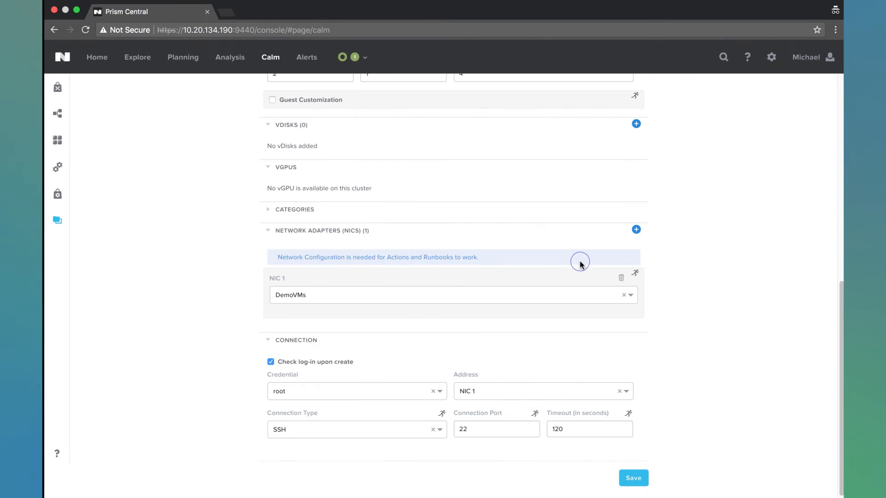
pyautogui.scroll(3)
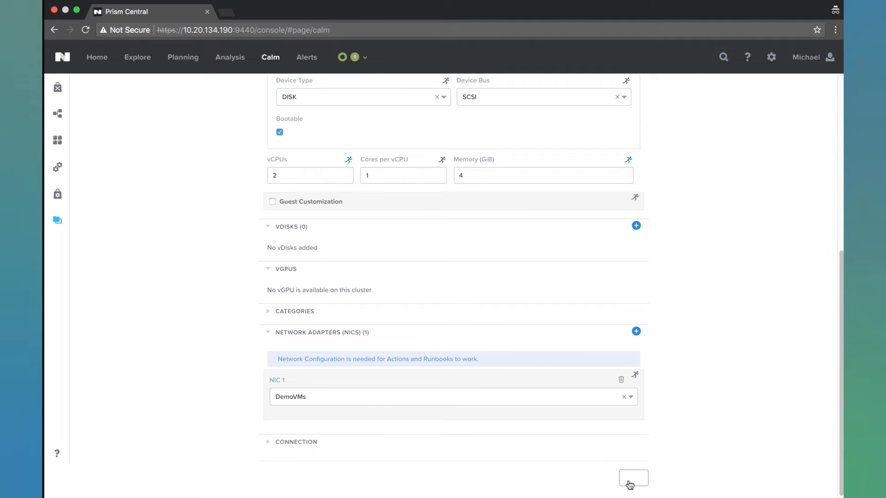
pyautogui.click(633, 478)
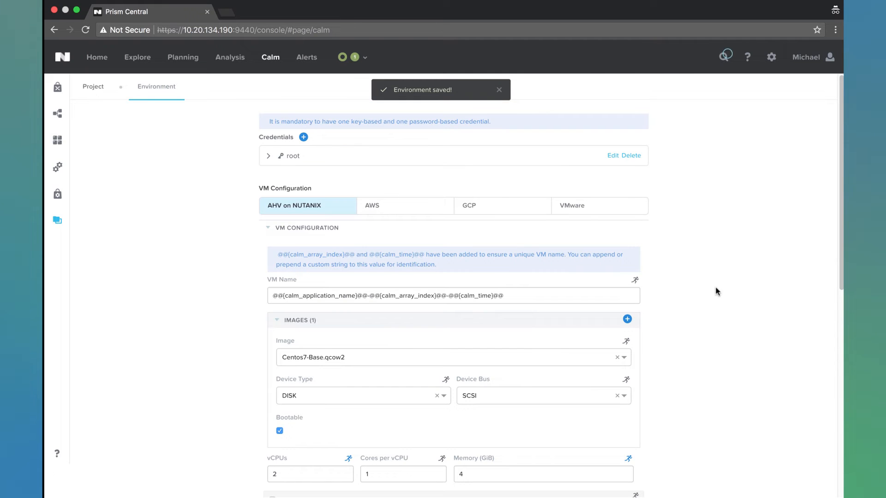
pyautogui.moveTo(468, 205)
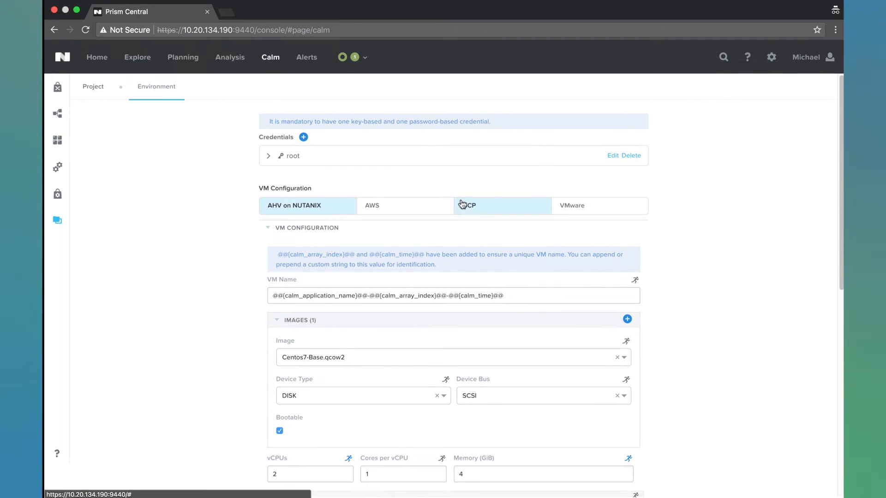
# Add a second credential 'centos' with username centos and Key as its secret type
pyautogui.click(304, 137)
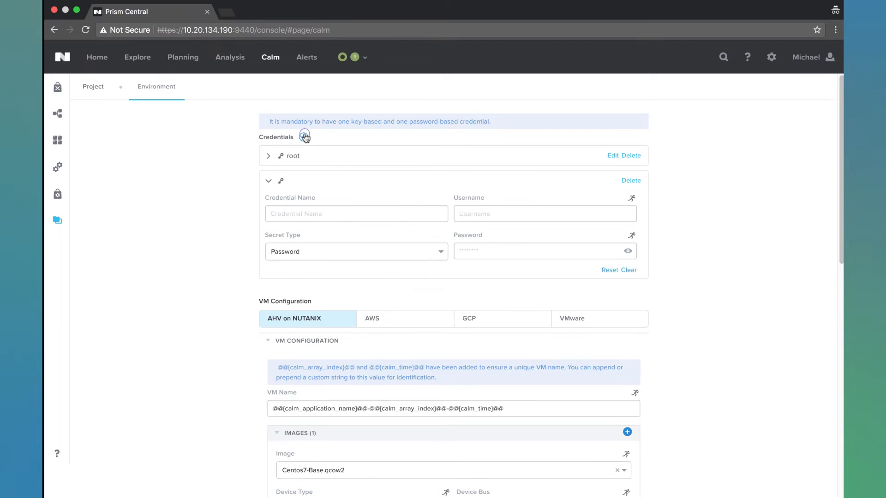
pyautogui.click(355, 214)
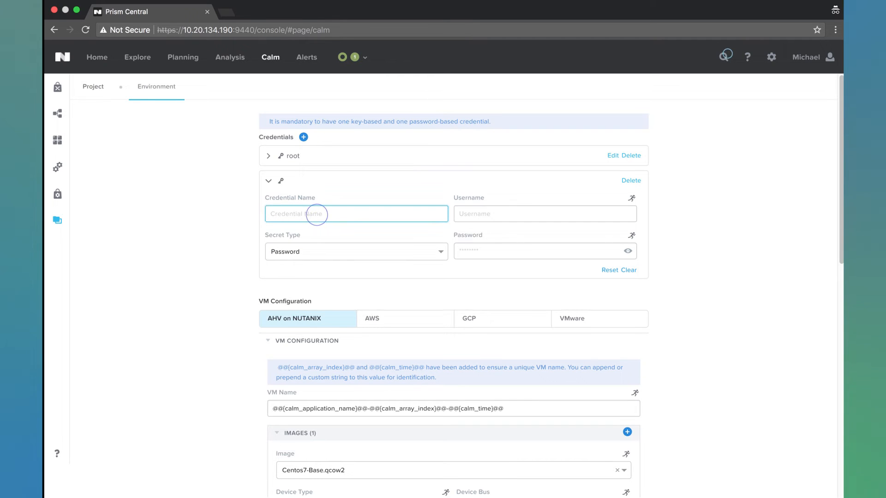
pyautogui.write('centos')
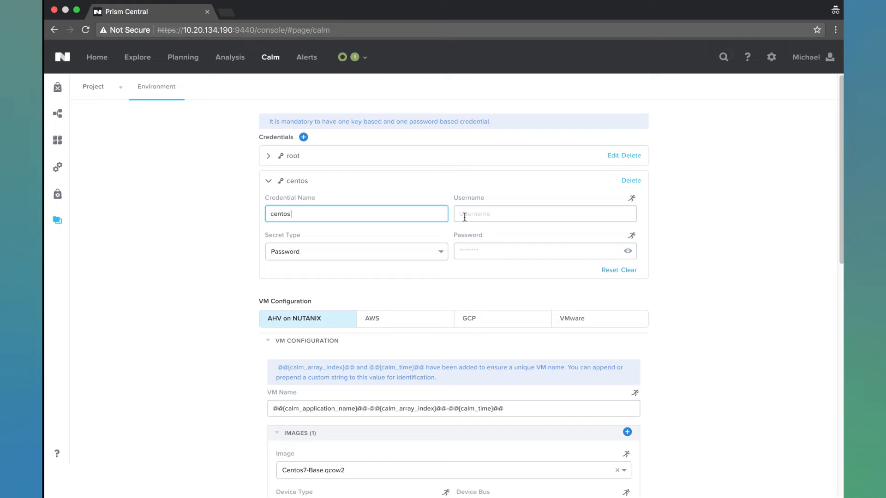
pyautogui.write('centos')
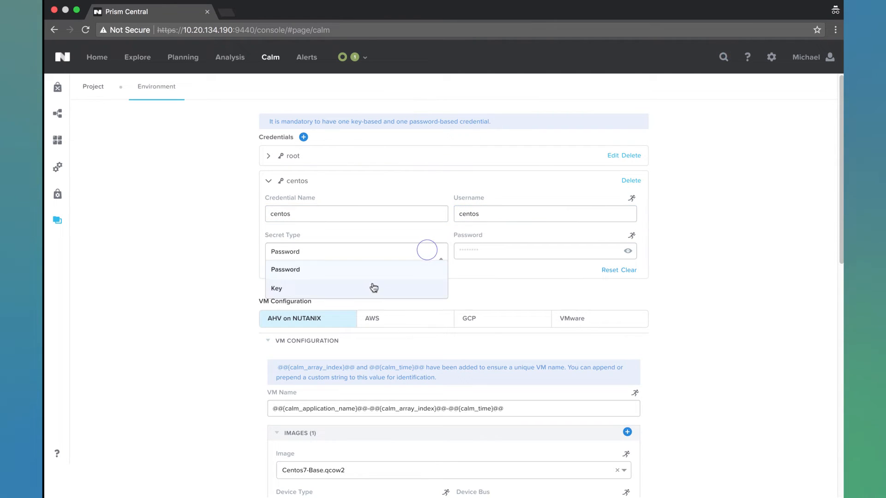
pyautogui.click(277, 287)
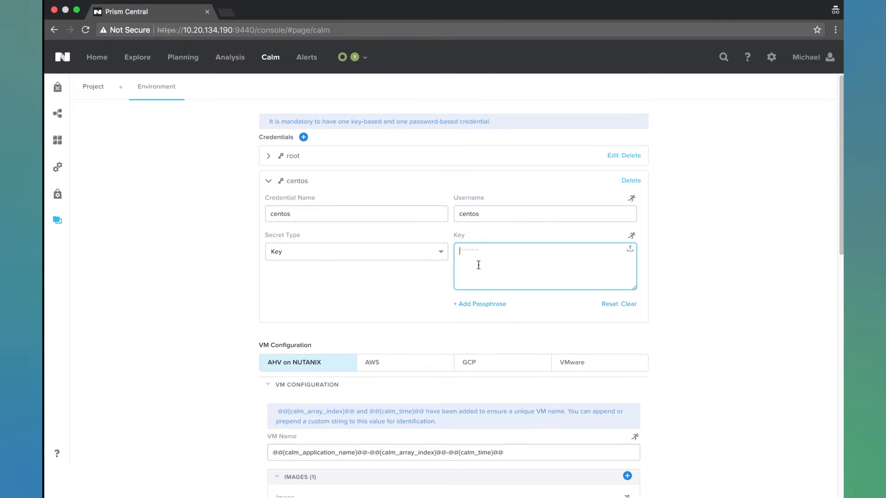
pyautogui.moveTo(506, 262)
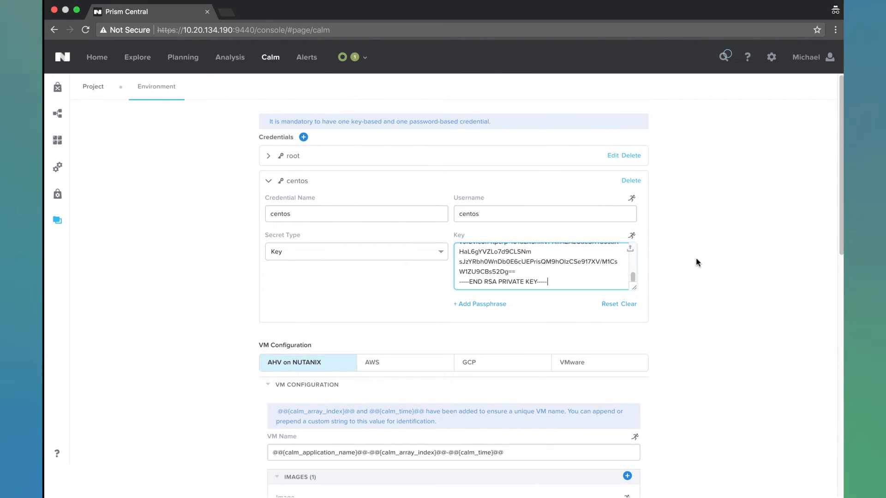
# Save the dev environment again with the centos key credential included
pyautogui.scroll(-3)
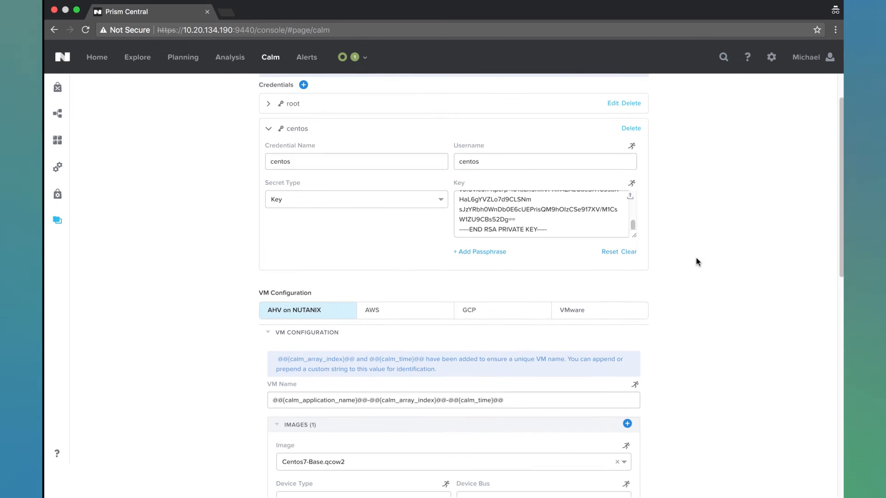
pyautogui.scroll(-3)
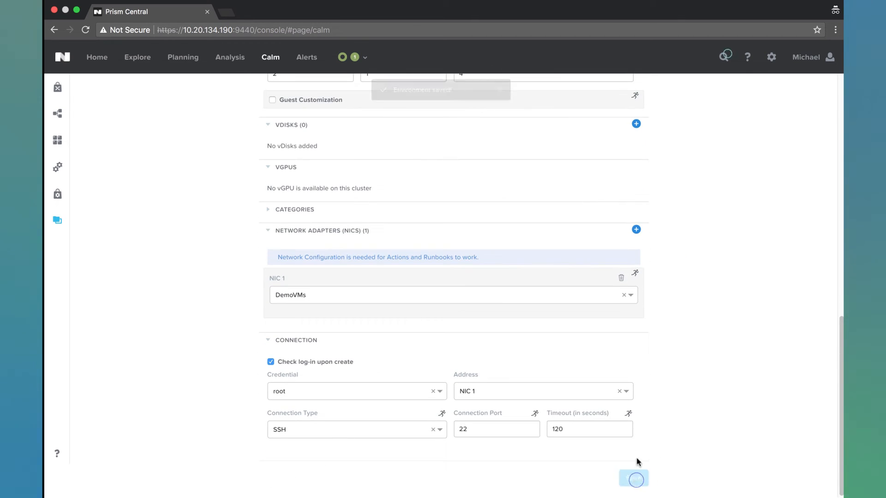
pyautogui.click(633, 478)
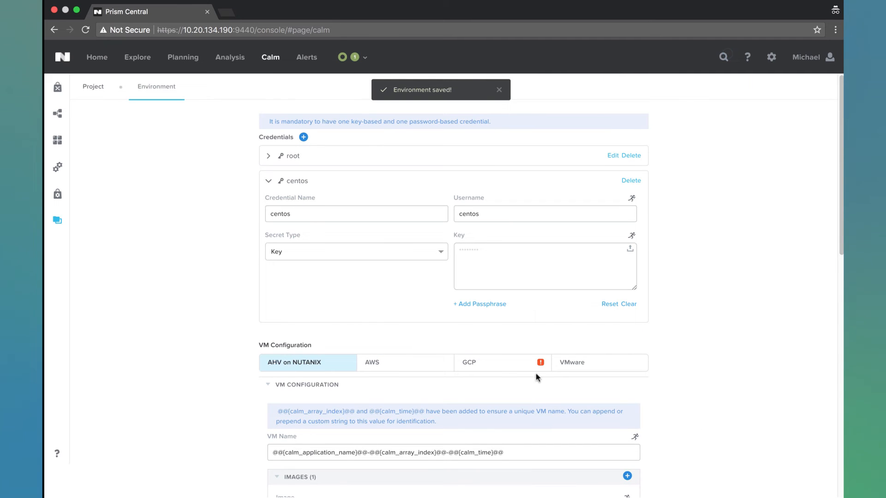
pyautogui.moveTo(508, 368)
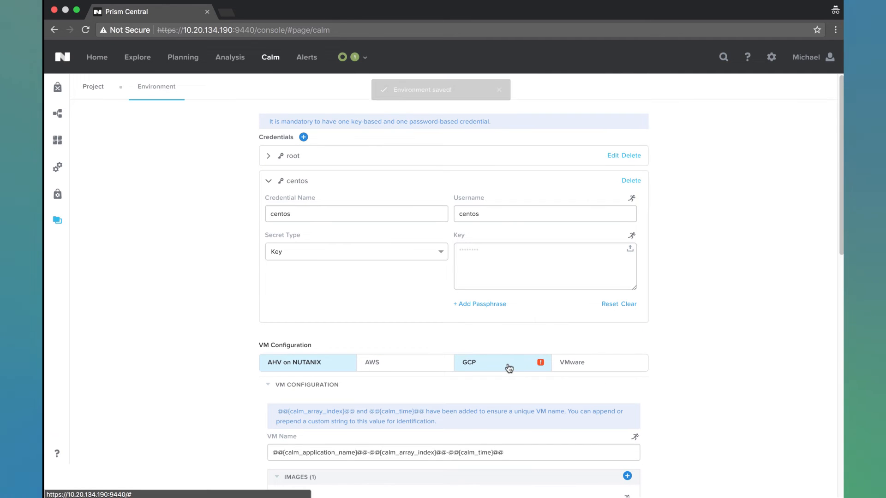
# On the GCP configuration, prefix the instance name with 'vm-'
pyautogui.click(372, 362)
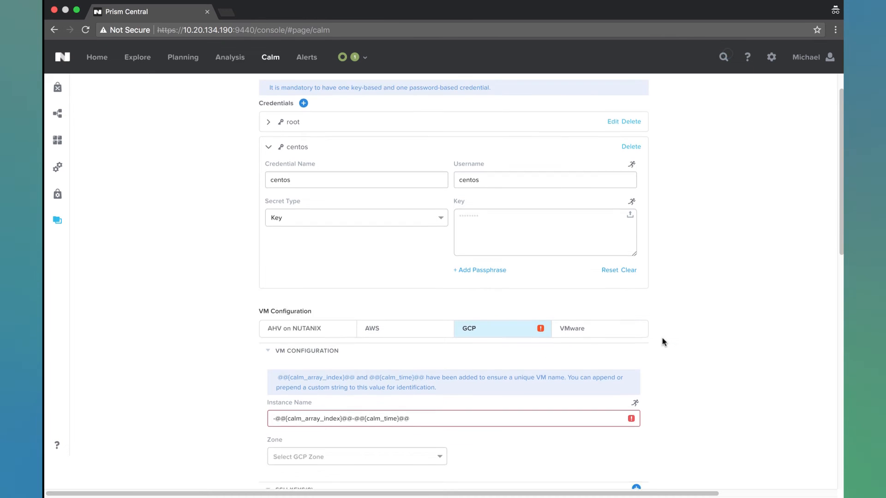
pyautogui.scroll(-3)
pyautogui.write('@@{calm_application_name')
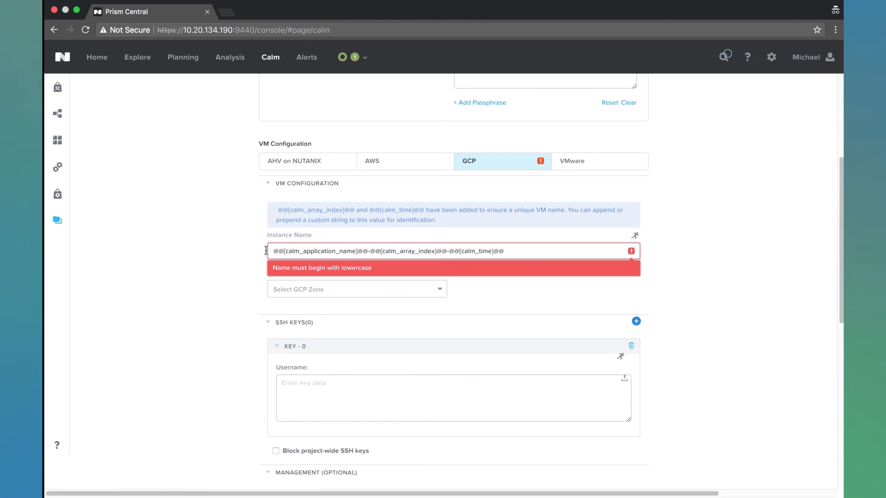
pyautogui.moveTo(241, 249)
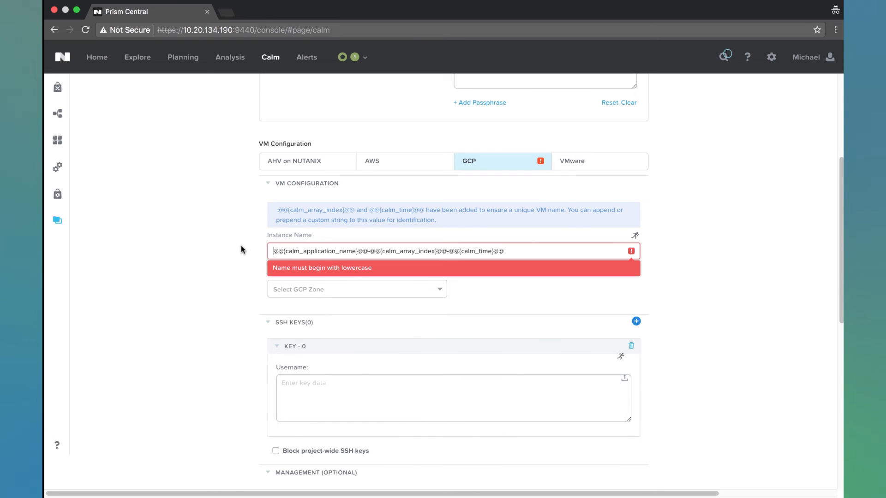
pyautogui.write('vm-')
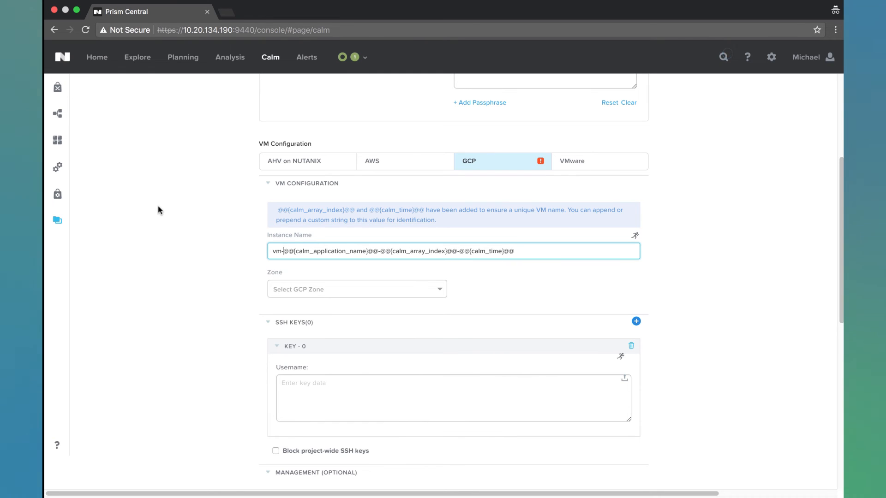
pyautogui.scroll(-3)
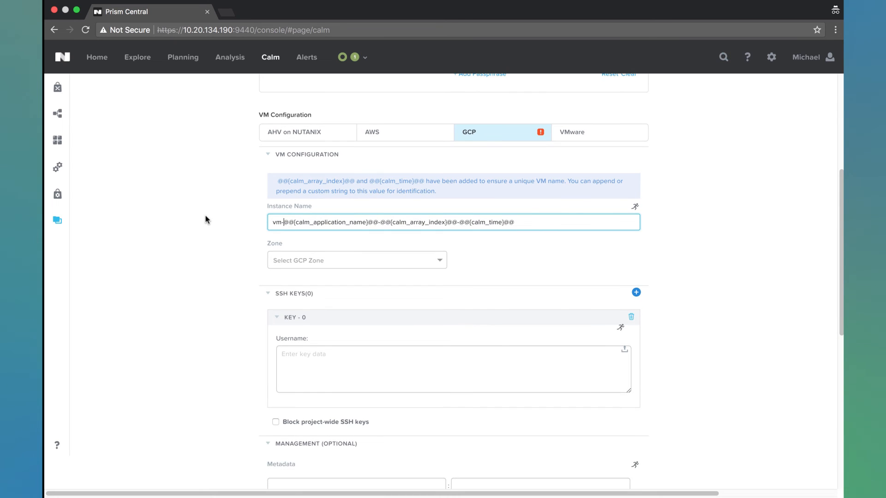
# Set the GCP zone to us-east1-b and machine type to f1-micro
pyautogui.click(357, 260)
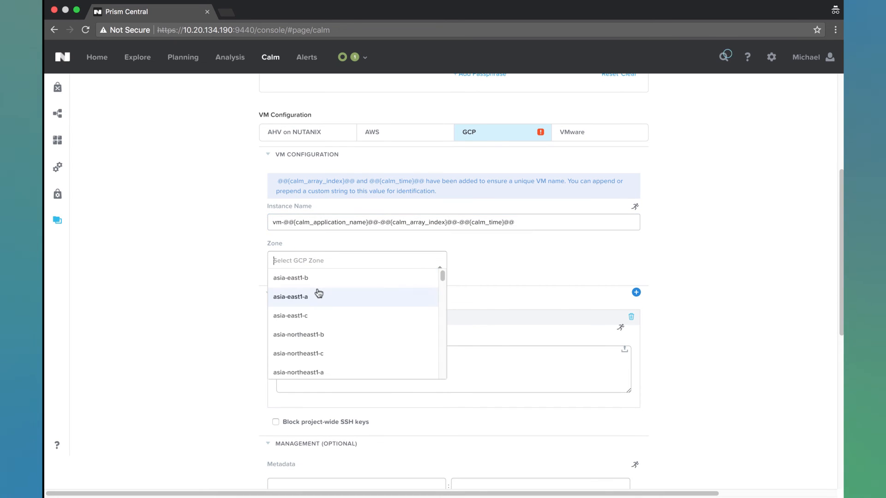
pyautogui.scroll(-3)
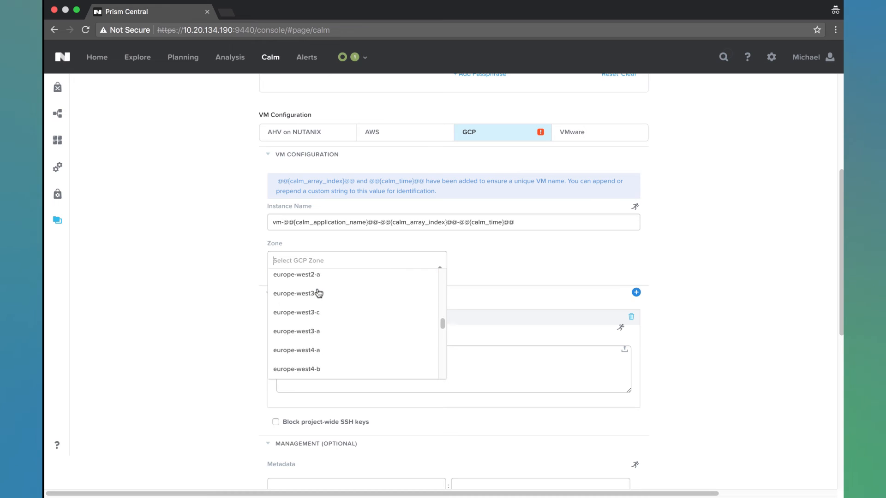
pyautogui.scroll(-3)
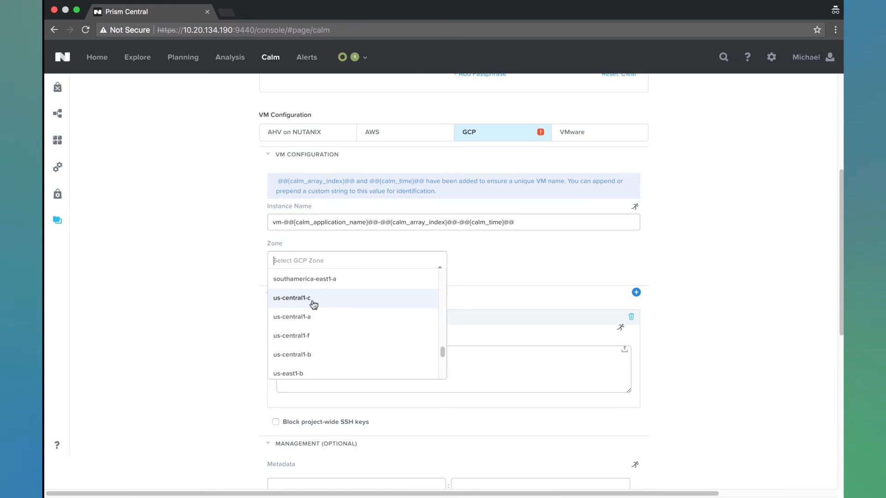
pyautogui.scroll(-3)
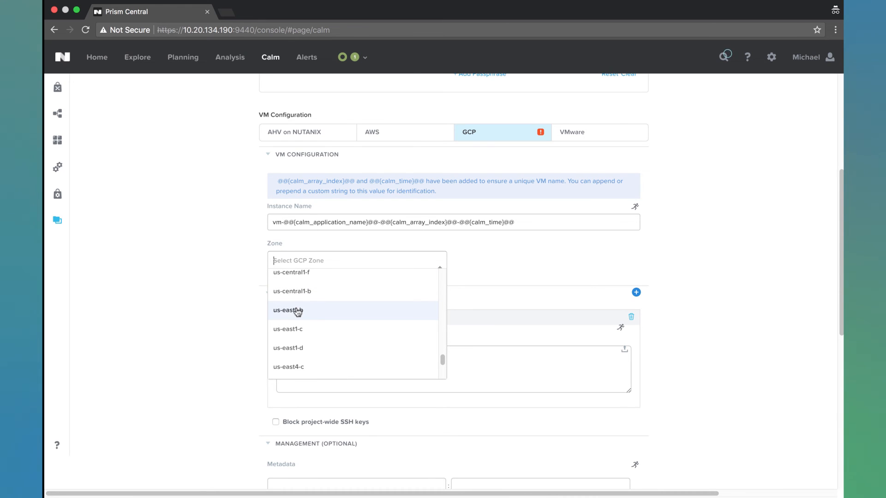
pyautogui.click(288, 310)
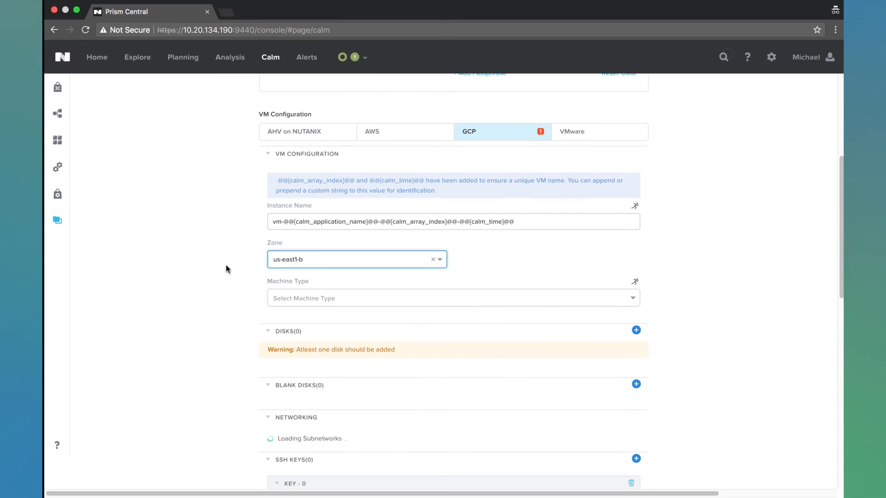
pyautogui.click(452, 297)
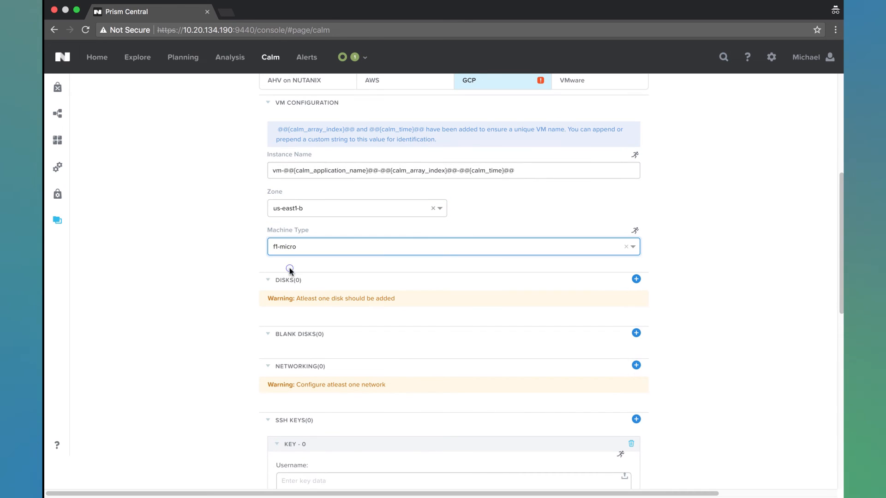
# Add a boot disk using the centos-7-v20180815 image
pyautogui.scroll(-3)
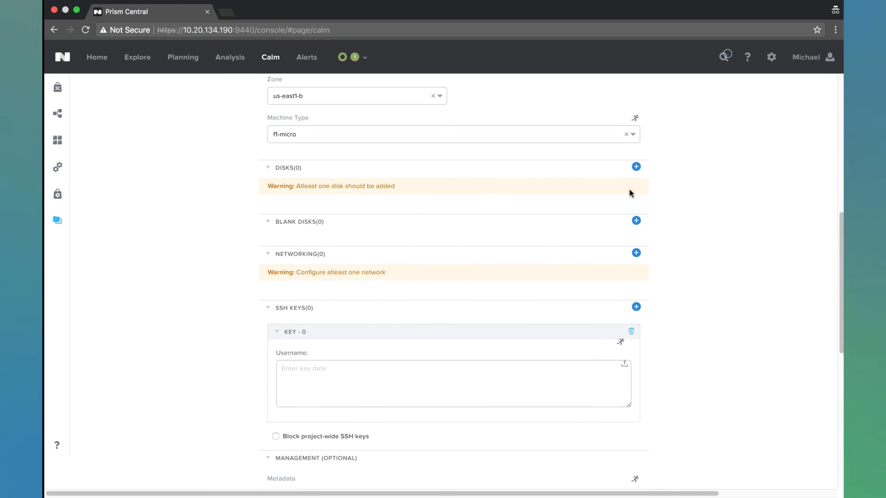
pyautogui.click(636, 166)
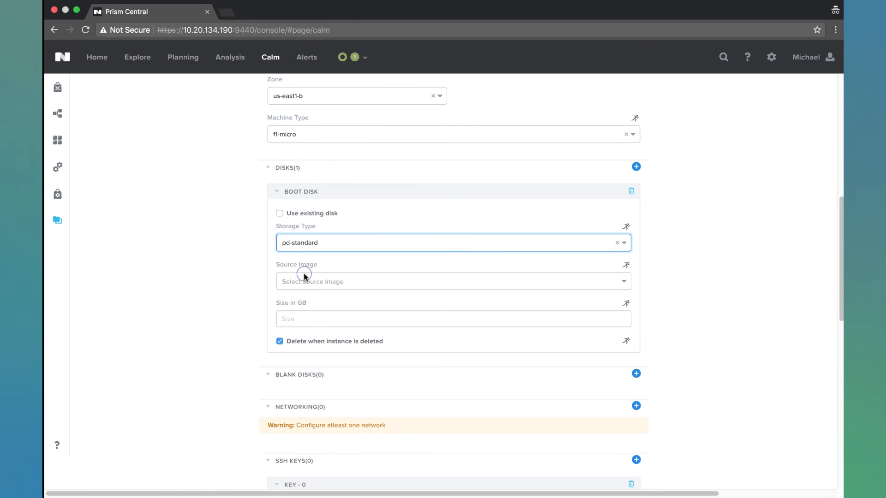
pyautogui.click(453, 281)
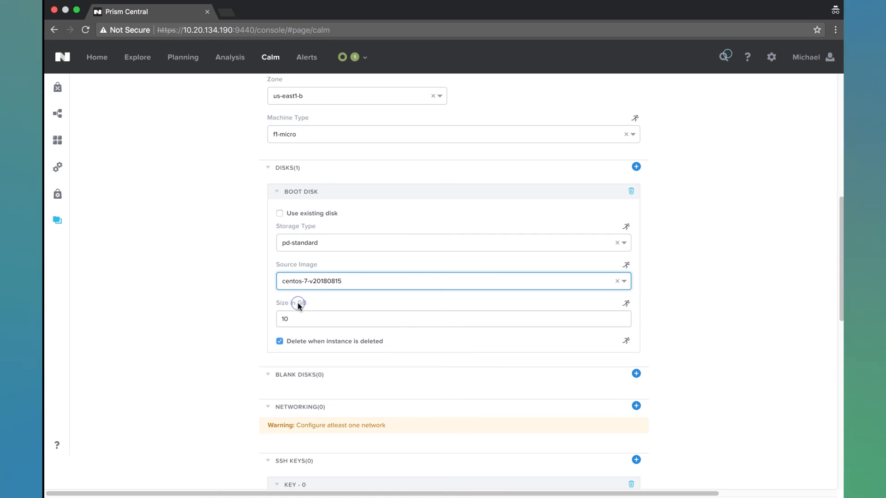
pyautogui.scroll(-3)
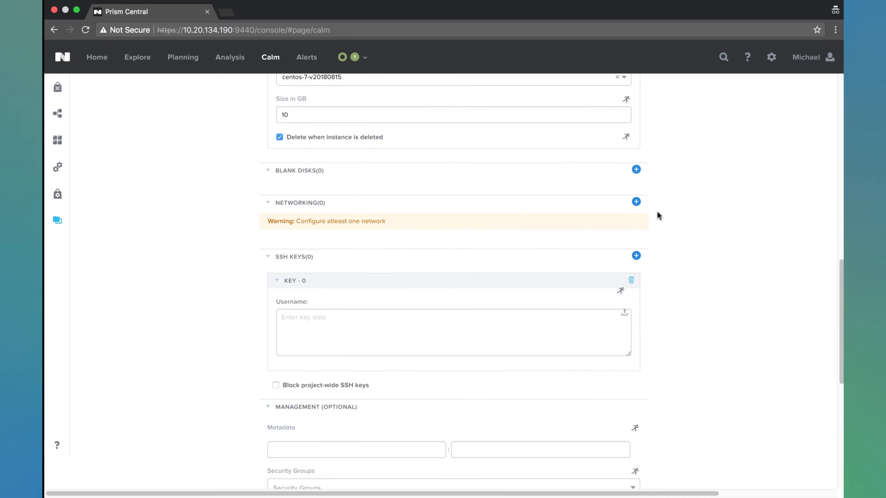
# Add a network on the default network with access configuration calm_access_config
pyautogui.click(636, 202)
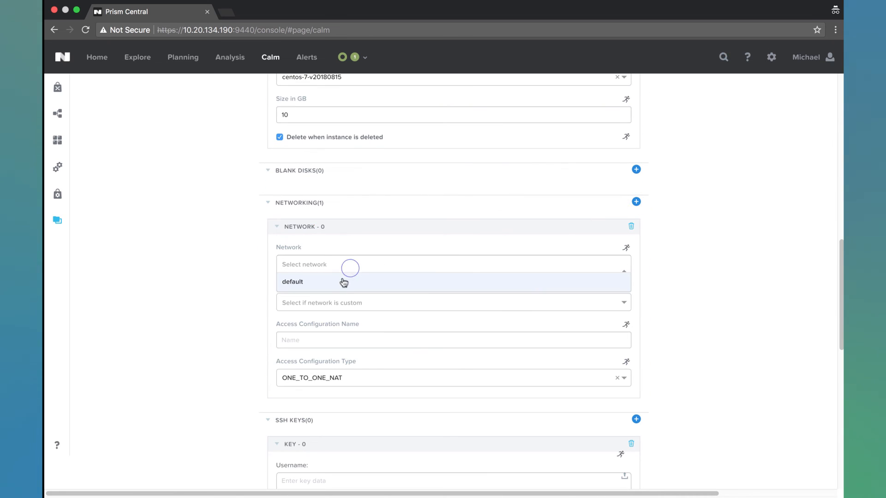
pyautogui.click(292, 282)
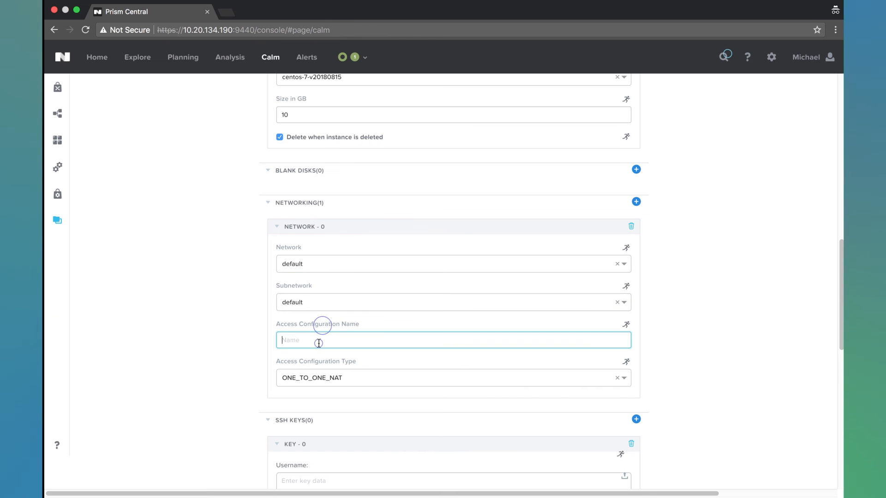
pyautogui.write('calm_acc')
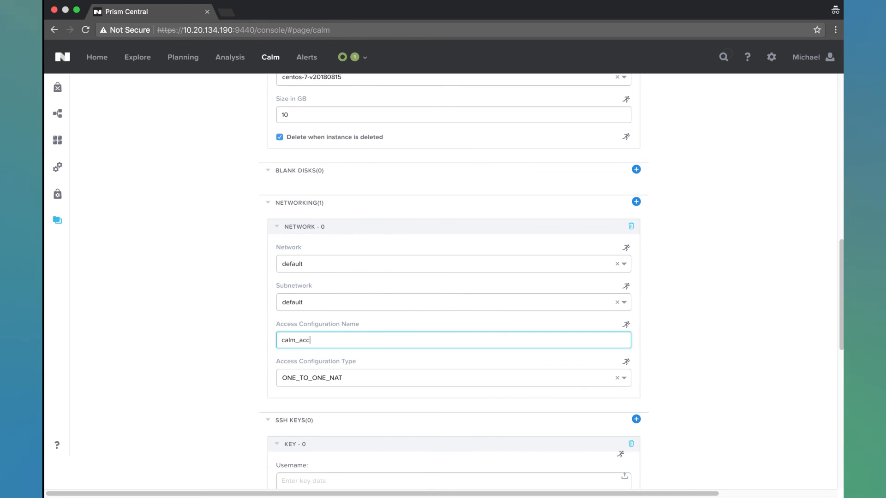
pyautogui.write('ess_config')
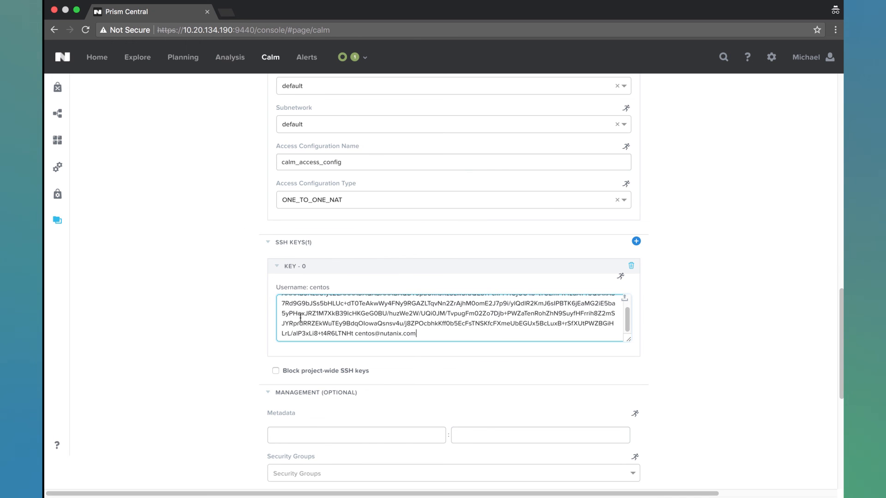
# Set the GCP connection credential to centos and save the environment
pyautogui.scroll(-3)
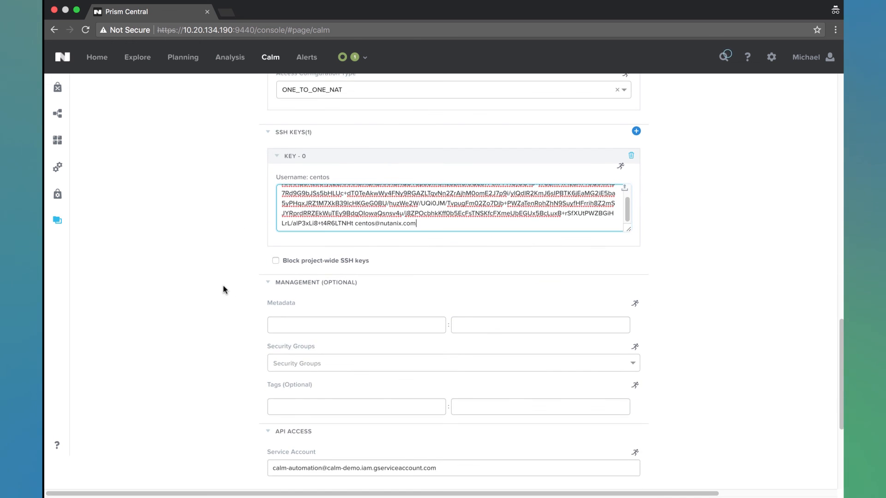
pyautogui.scroll(-3)
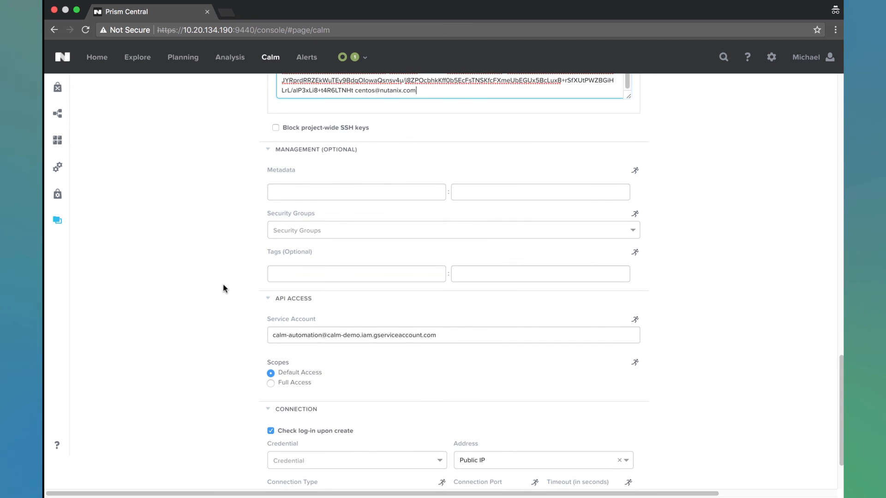
pyautogui.scroll(-3)
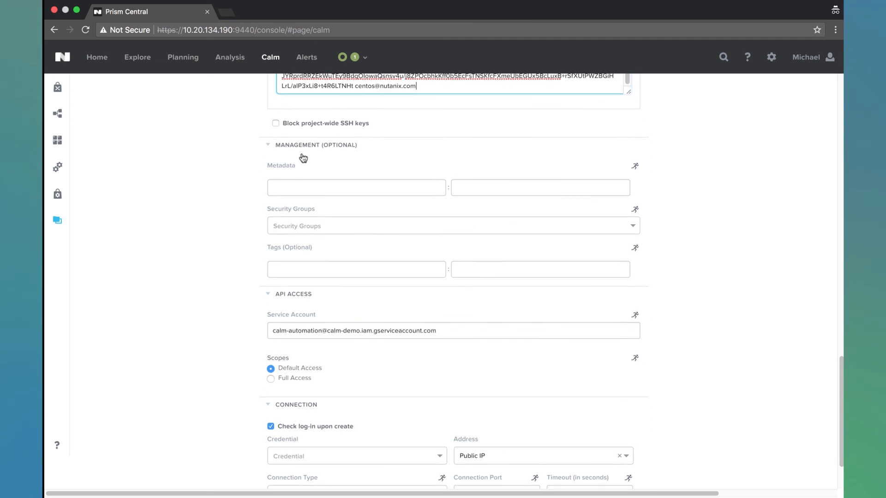
pyautogui.scroll(-3)
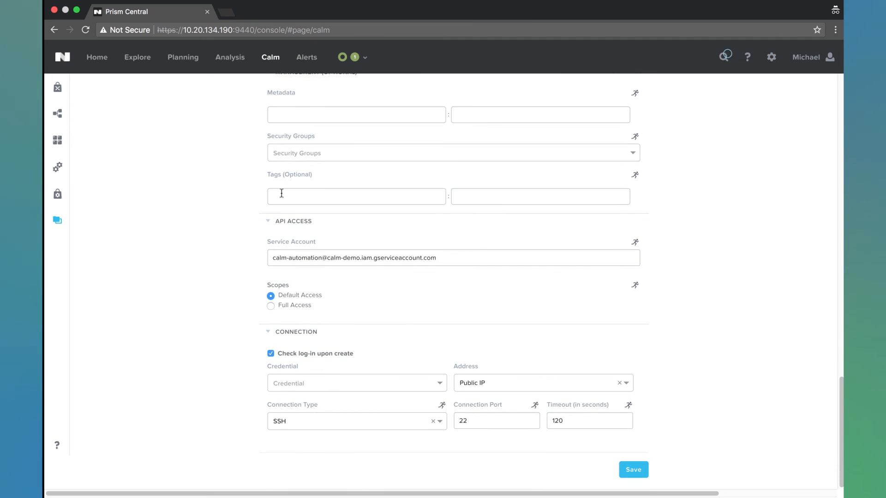
pyautogui.moveTo(291, 305)
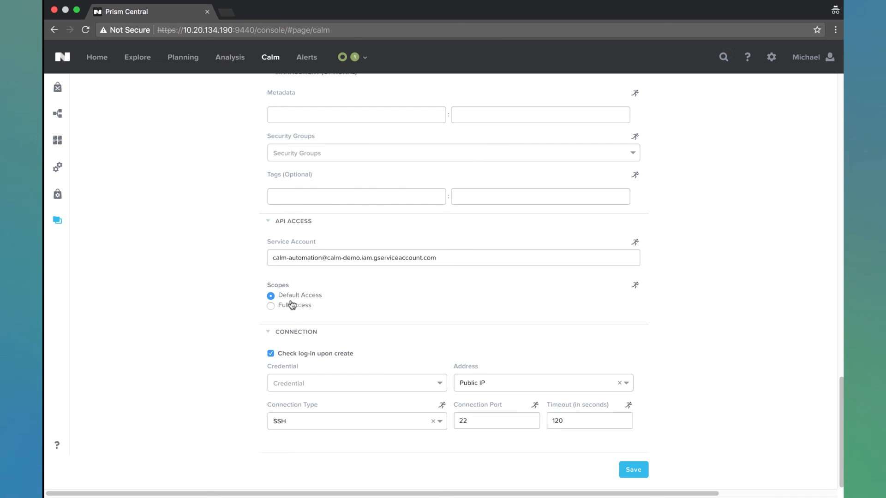
pyautogui.click(355, 383)
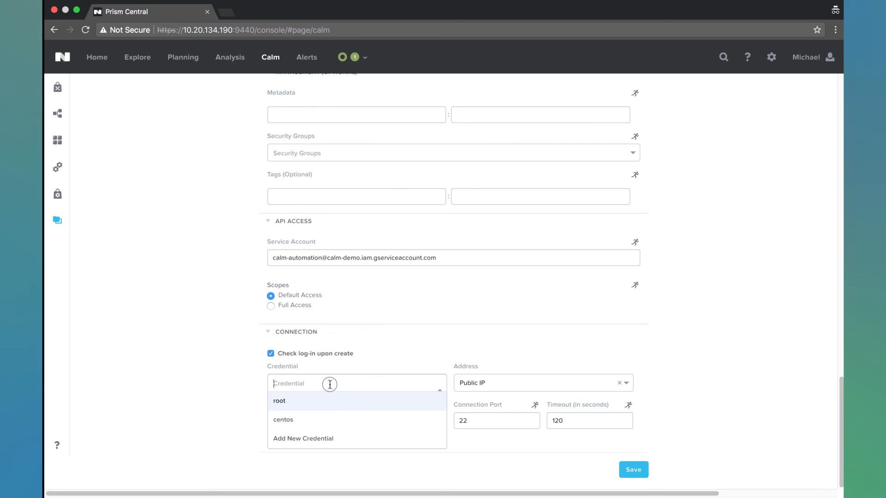
pyautogui.moveTo(310, 422)
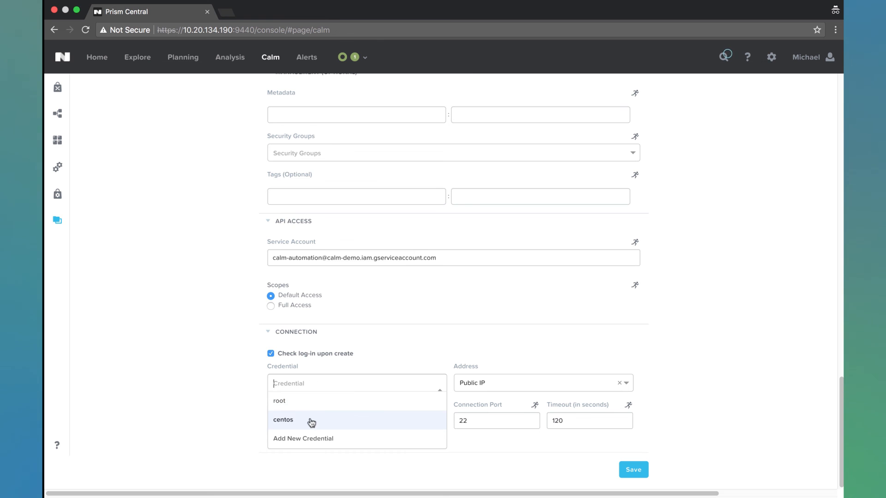
pyautogui.click(283, 419)
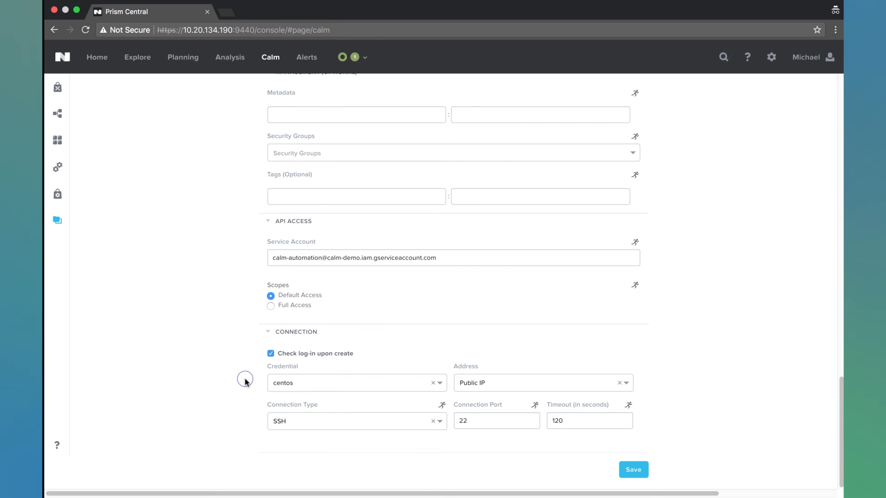
pyautogui.click(632, 470)
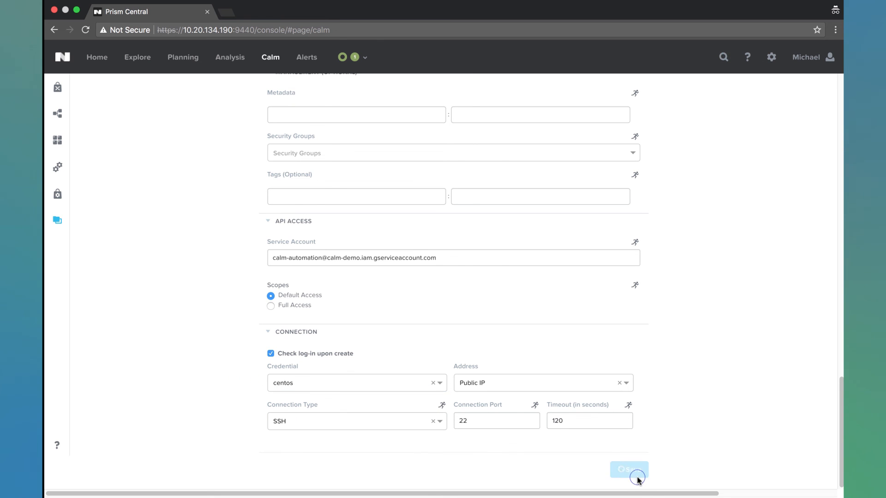
pyautogui.click(629, 470)
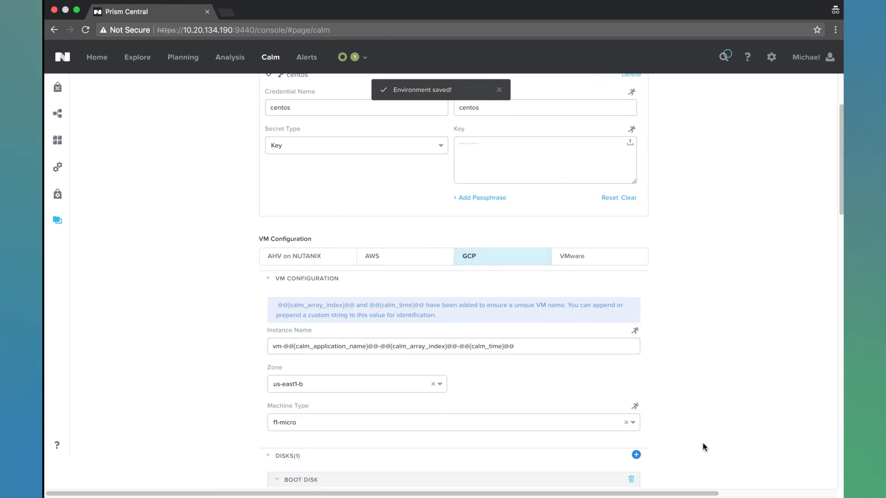
pyautogui.scroll(3)
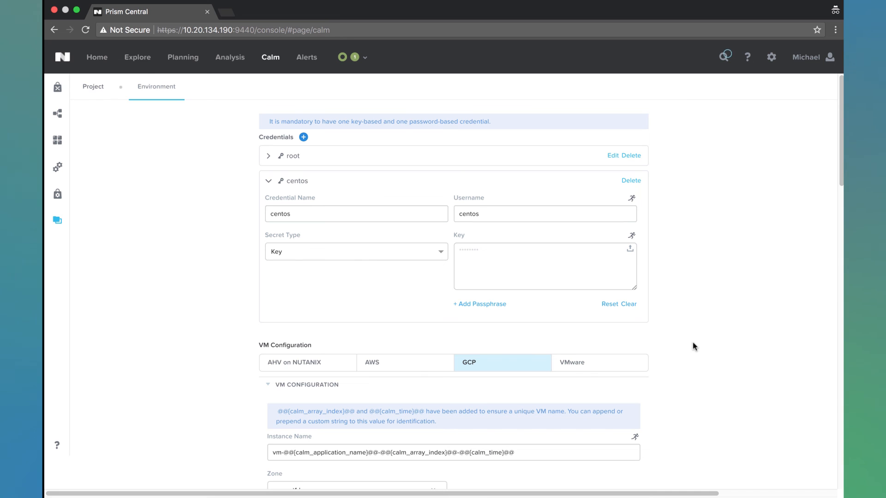
pyautogui.moveTo(676, 255)
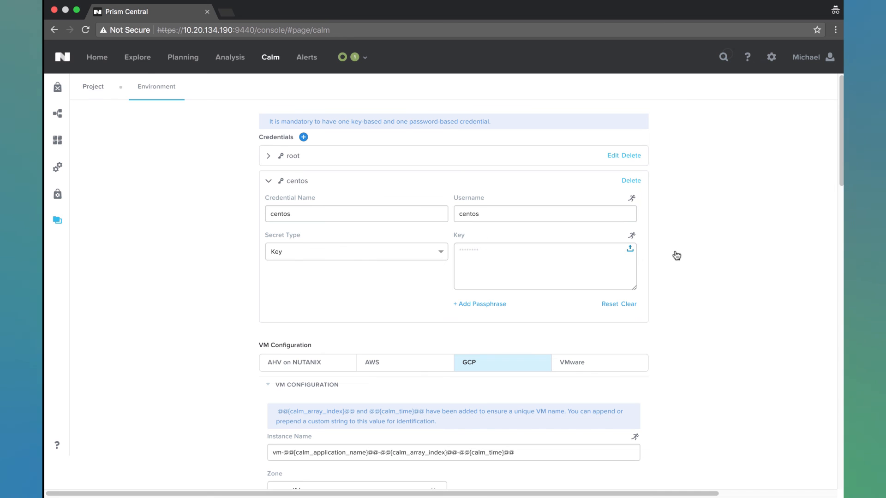